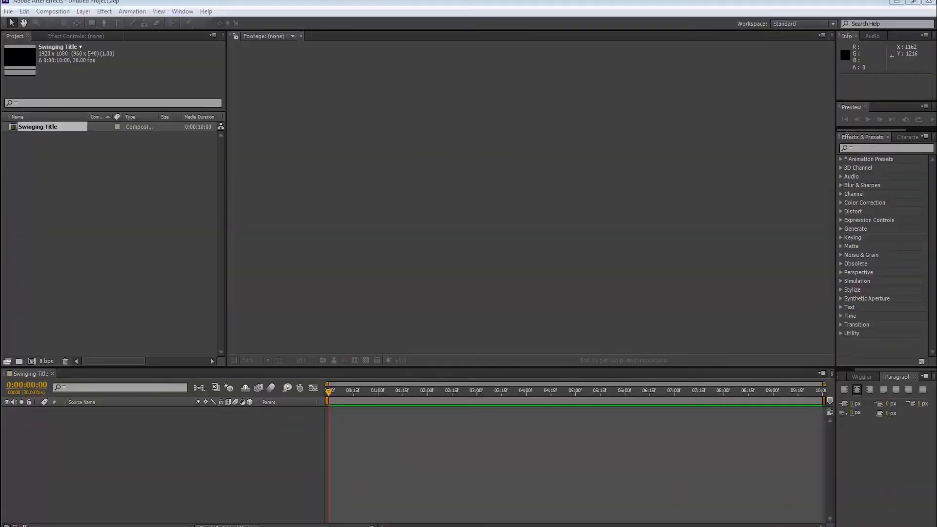
pyautogui.moveTo(259, 196)
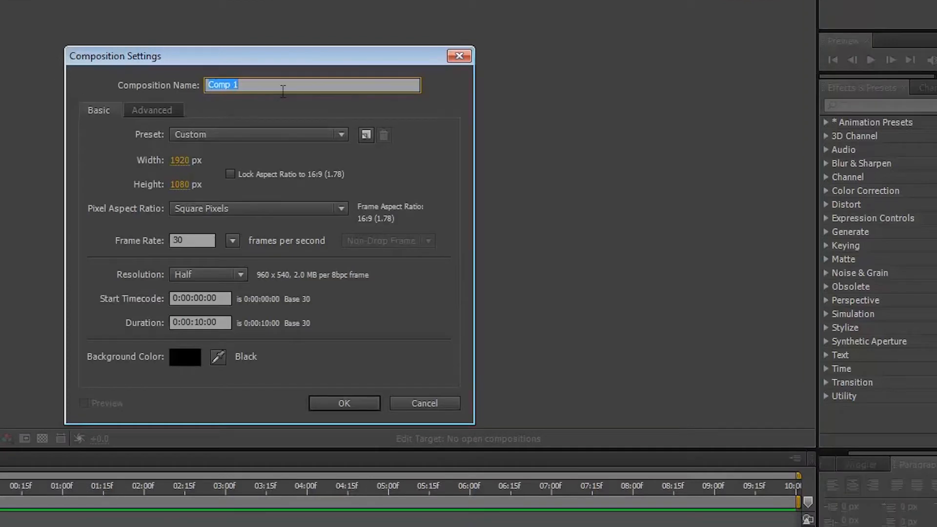
# Step: Name the 1920×1080, 30 fps composition 'Swinging Title', keep the background black, and confirm
pyautogui.write('Swing')
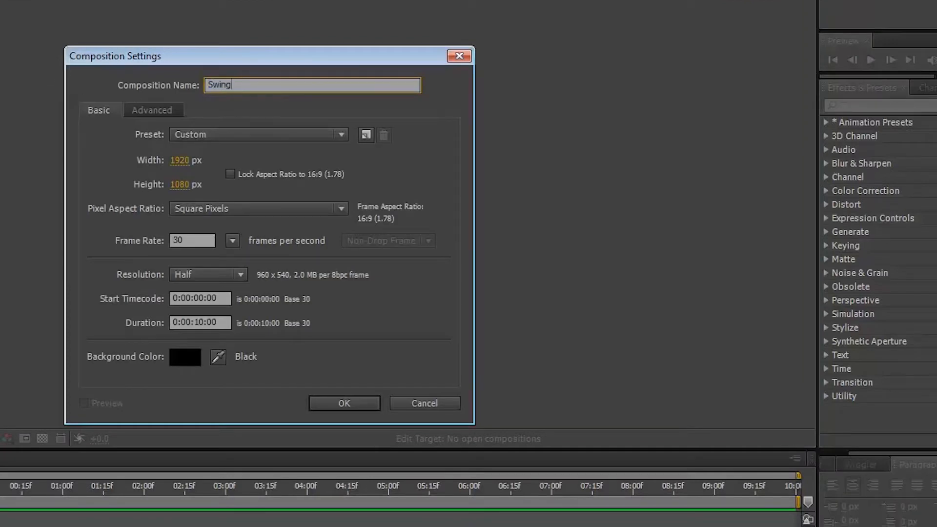
pyautogui.write('ing')
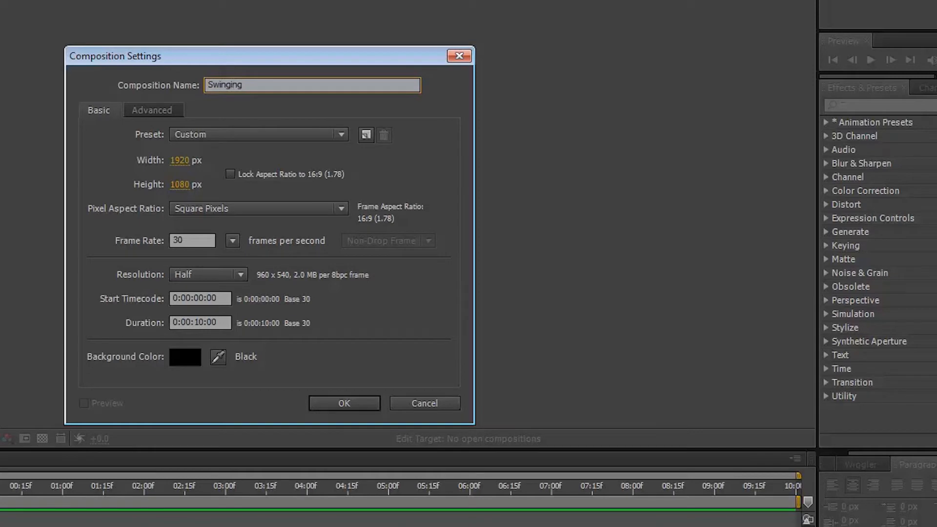
pyautogui.write('Title')
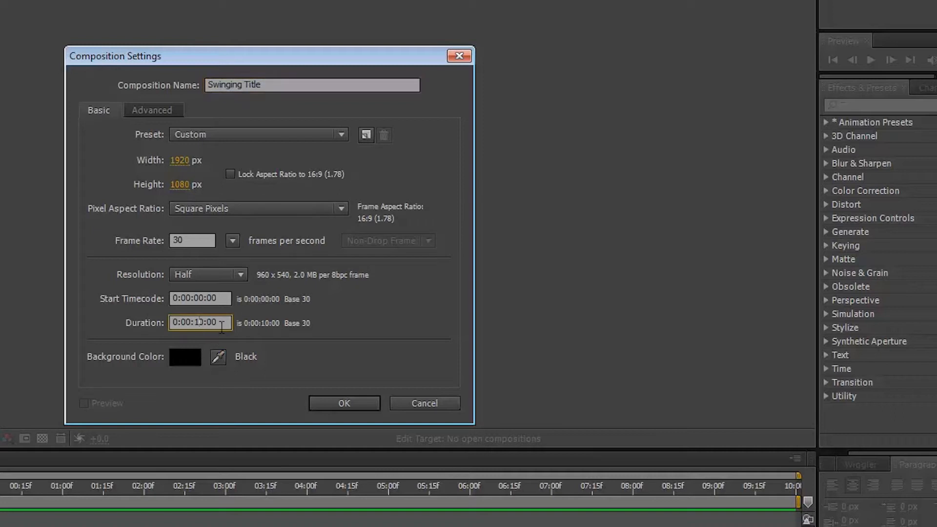
pyautogui.click(184, 357)
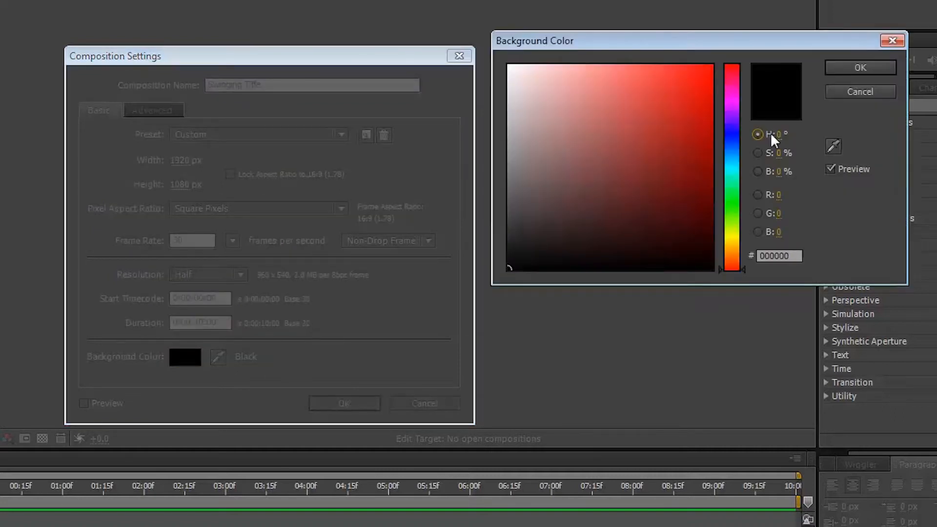
pyautogui.click(859, 67)
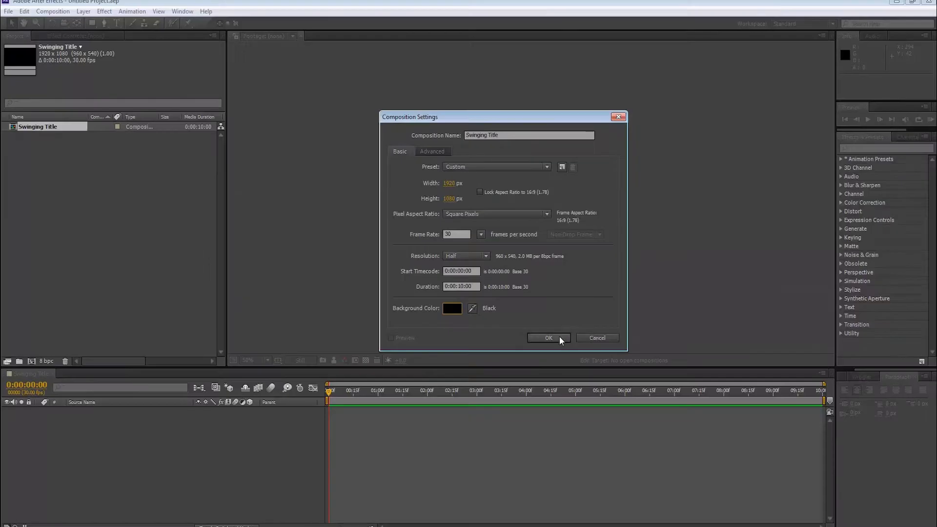
pyautogui.click(547, 338)
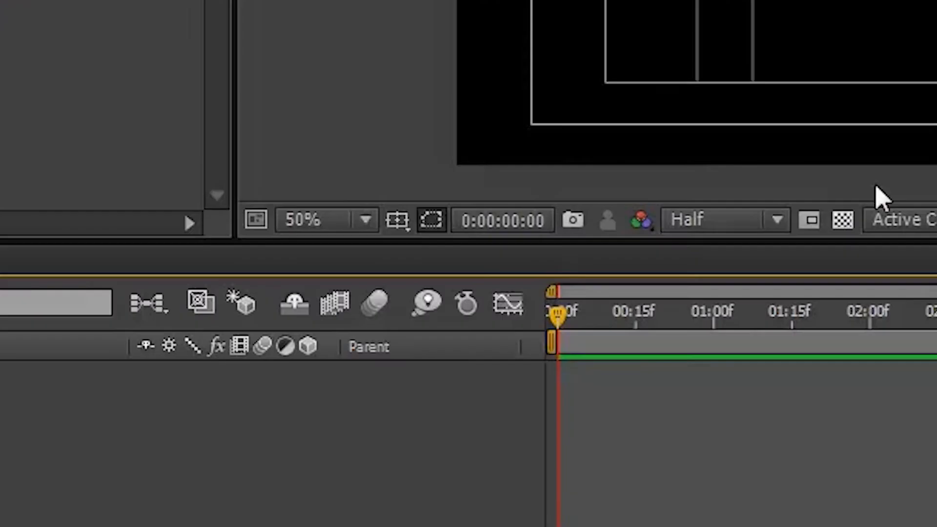
pyautogui.moveTo(396, 219)
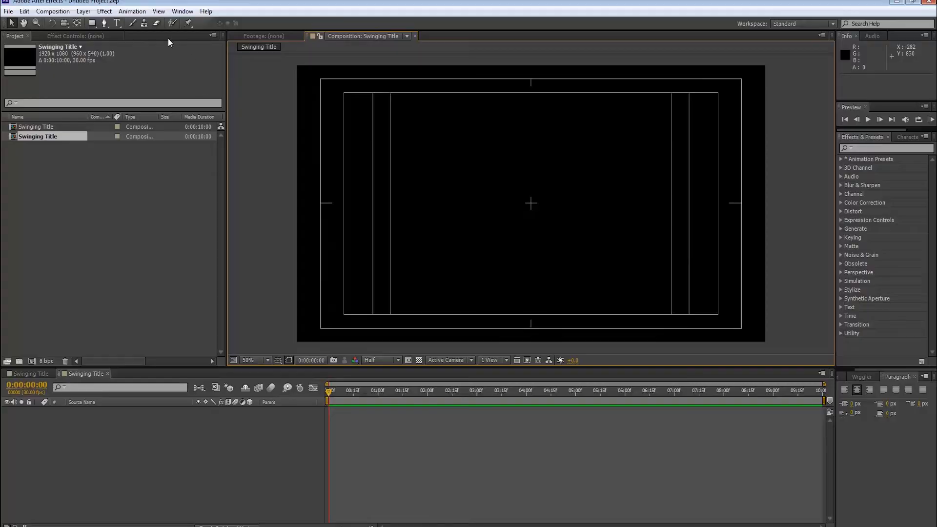
pyautogui.moveTo(65, 23)
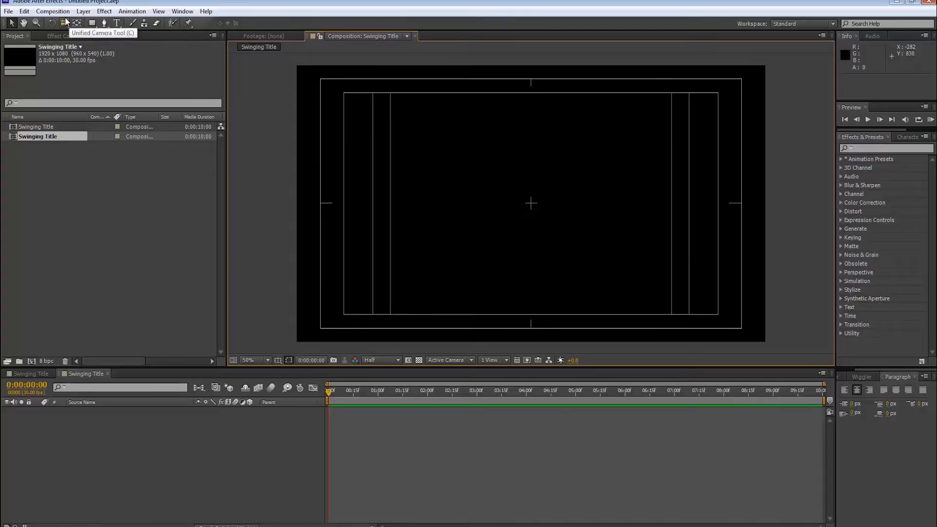
# Step: Create a full-frame 1920×1080 black solid layer, 'Black Solid 1', via Layer > New > Solid
pyautogui.click(83, 11)
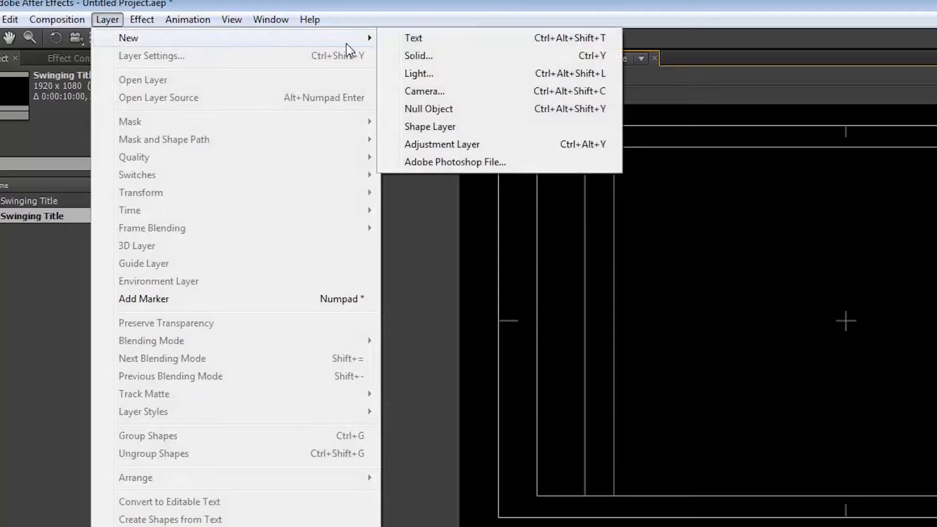
pyautogui.click(418, 55)
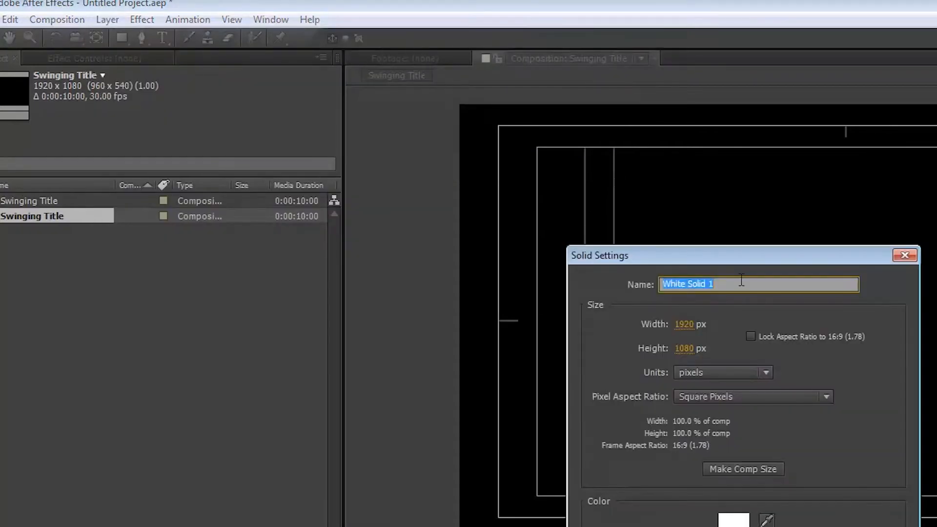
pyautogui.click(733, 519)
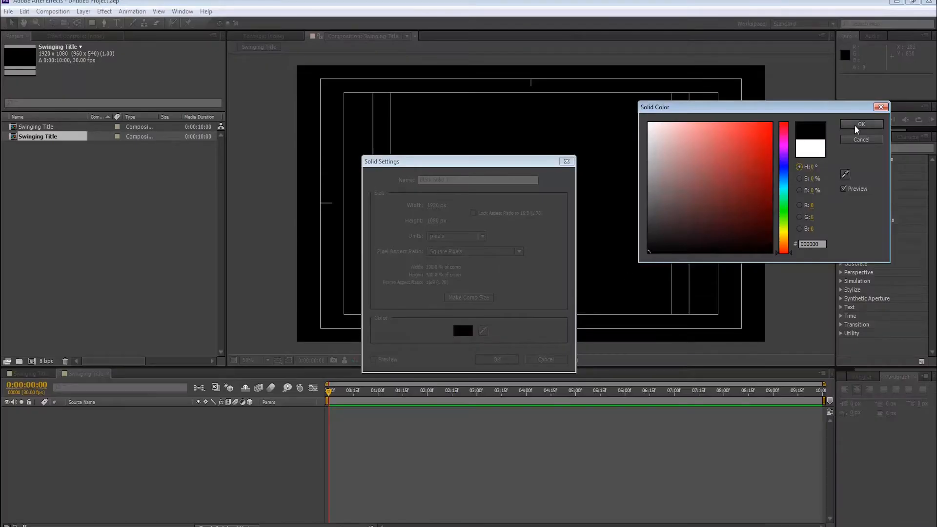
pyautogui.click(861, 124)
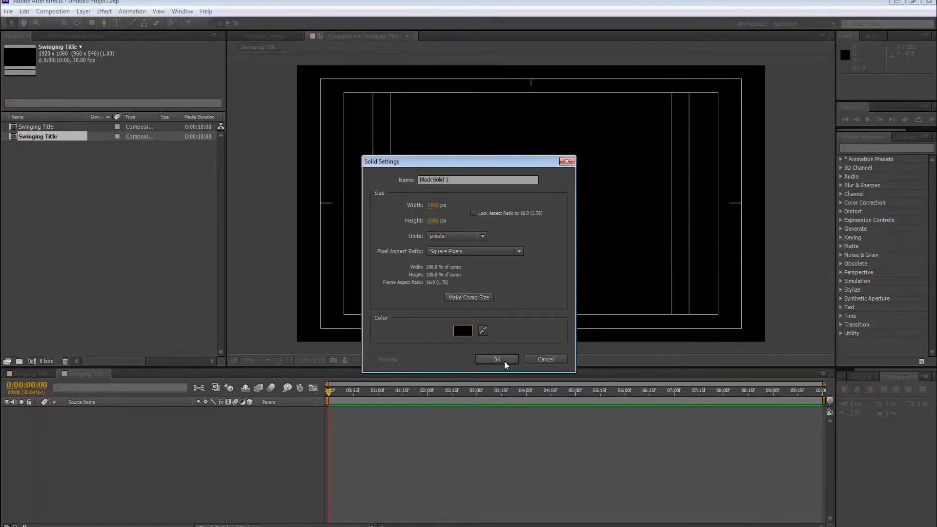
pyautogui.click(497, 359)
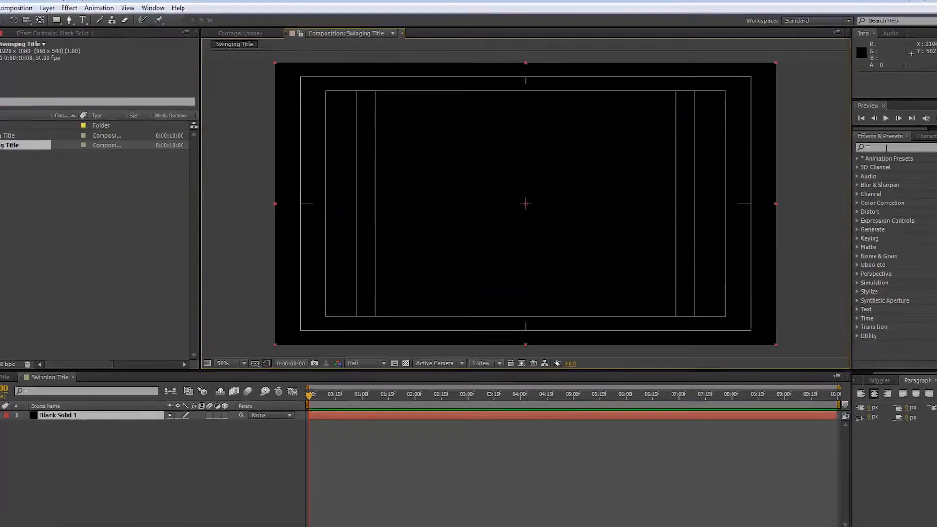
# Step: Apply the Ramp effect to Black Solid 1 with bright blue start and black end colours
pyautogui.write('ramp')
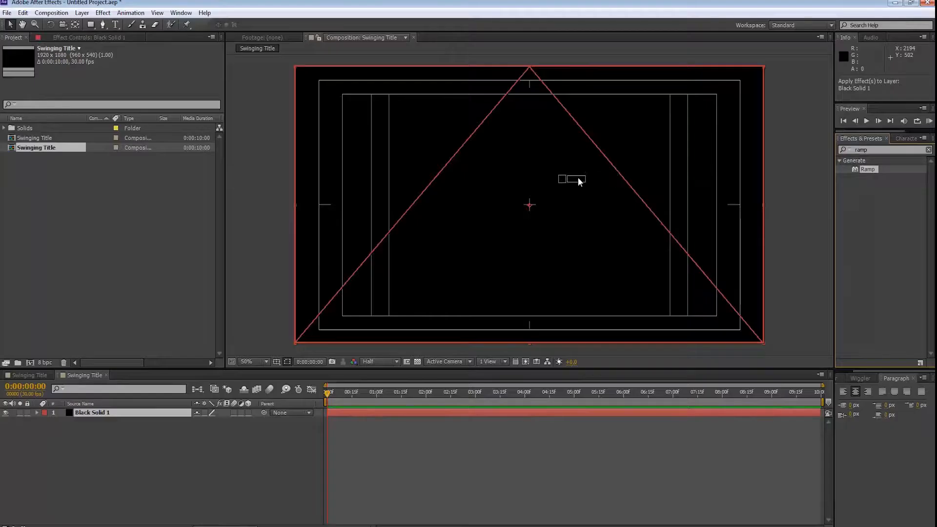
pyautogui.doubleClick(867, 169)
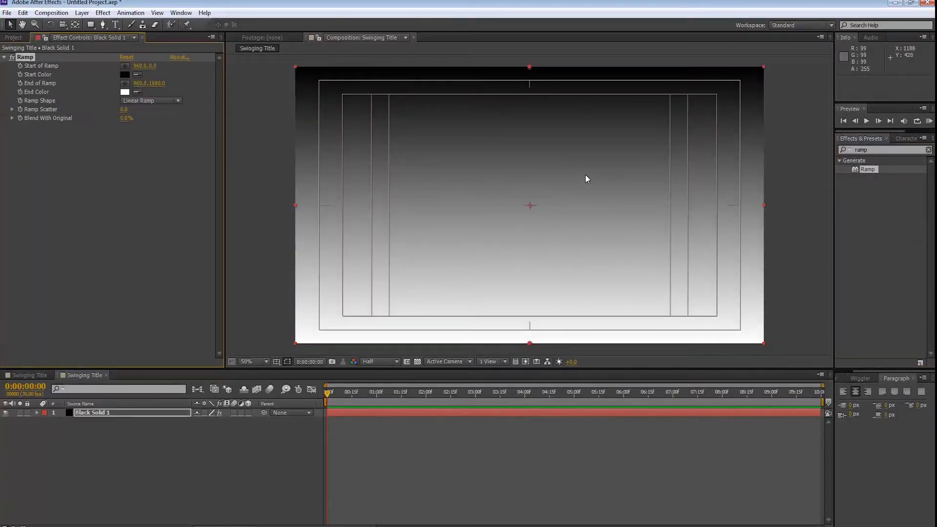
pyautogui.moveTo(197, 186)
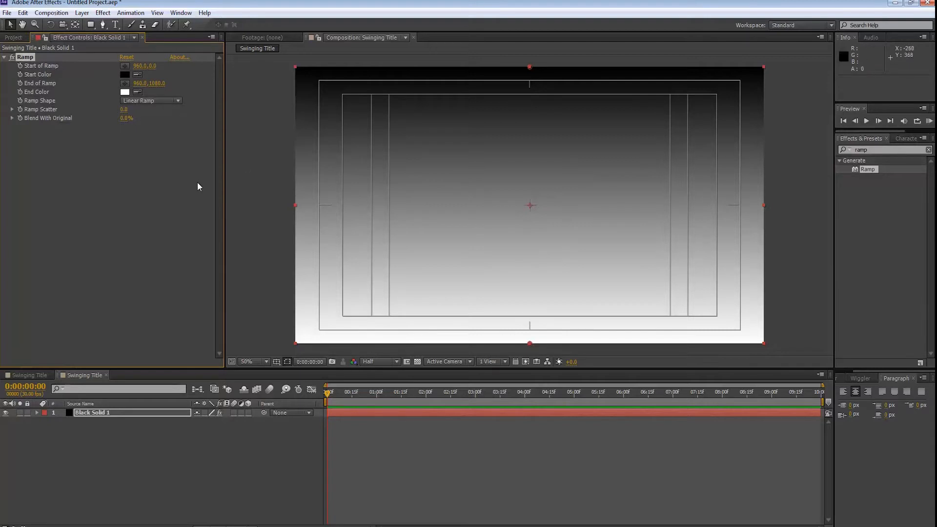
pyautogui.click(126, 72)
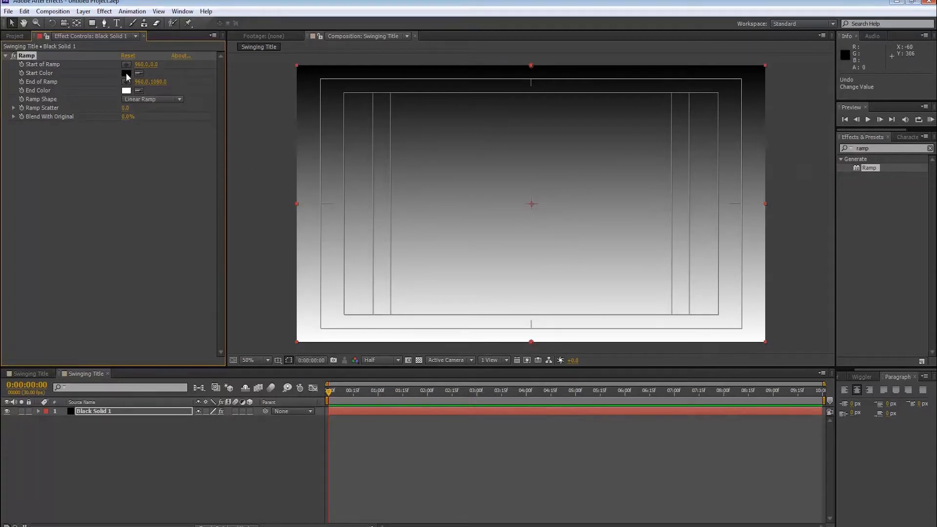
pyautogui.click(126, 72)
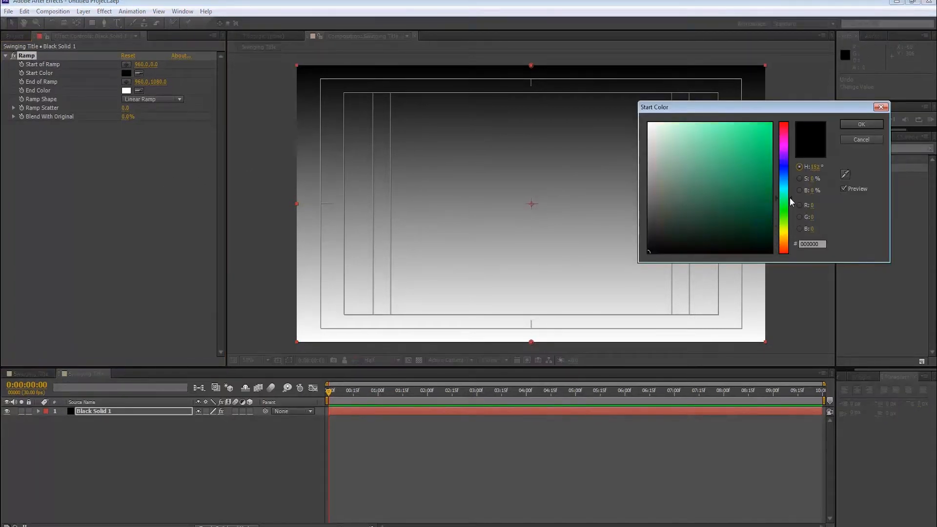
pyautogui.click(758, 173)
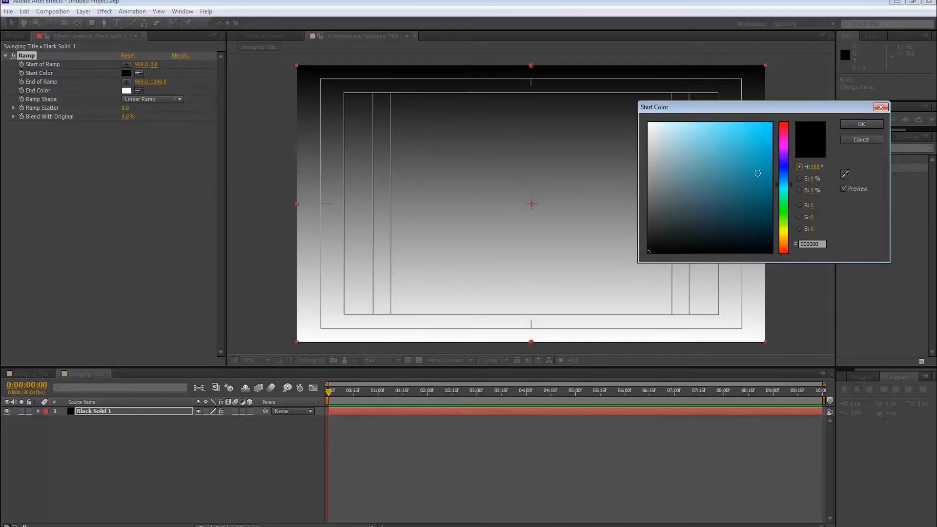
pyautogui.click(861, 125)
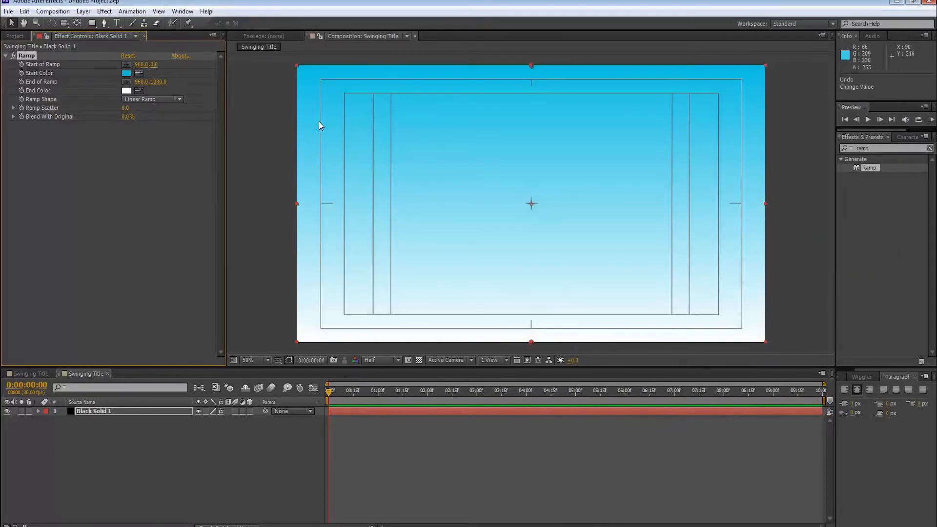
pyautogui.click(126, 90)
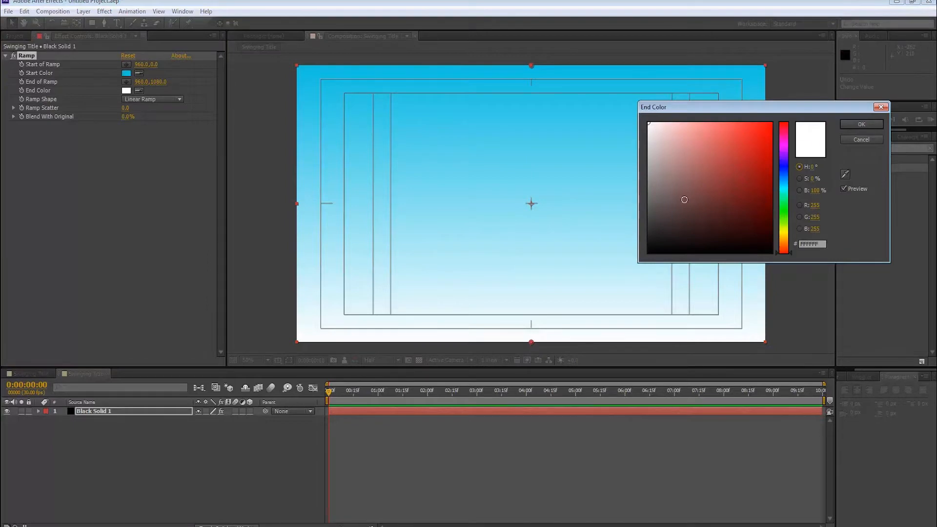
pyautogui.click(649, 250)
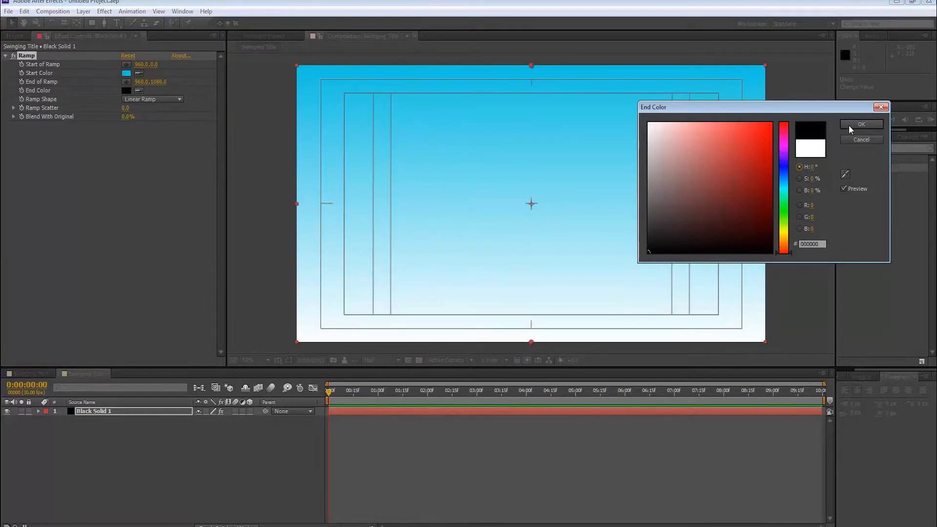
pyautogui.click(861, 124)
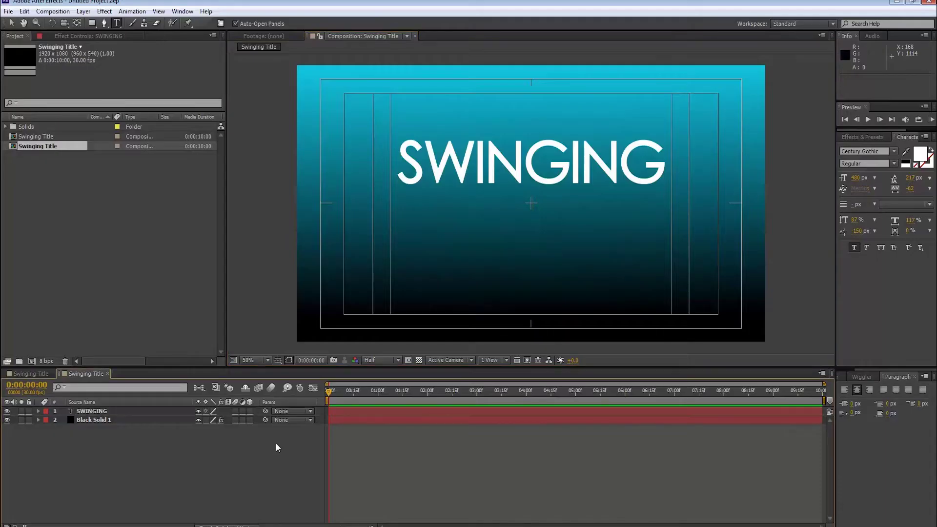
pyautogui.moveTo(151, 466)
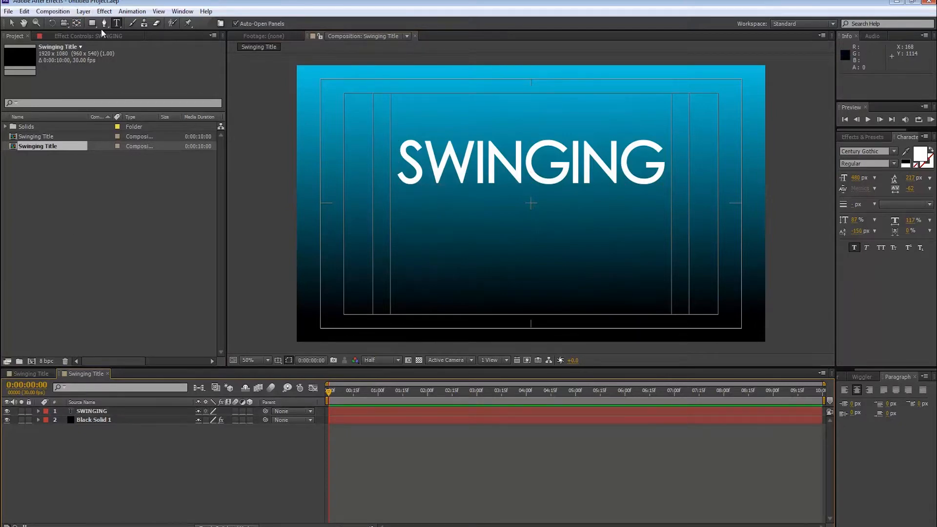
# Step: Start a new text layer below SWINGING for the word TITLE
pyautogui.click(418, 245)
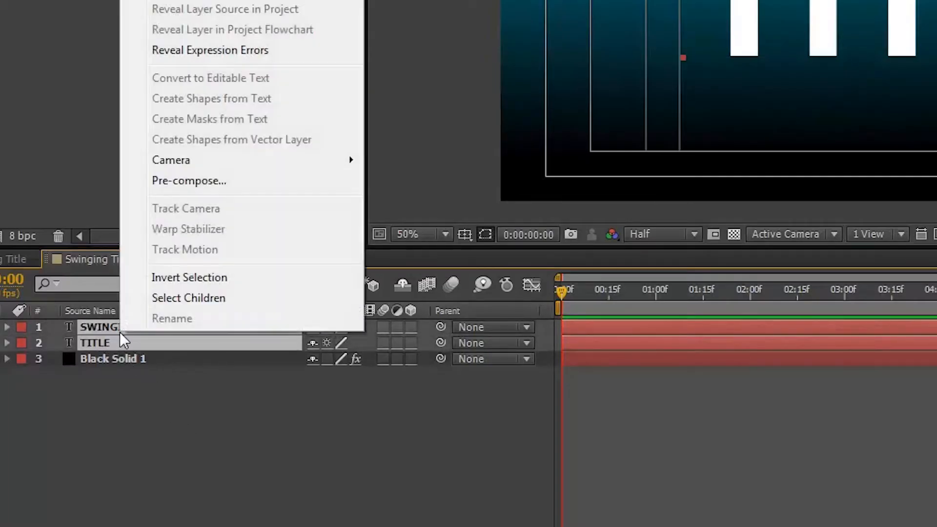
# Step: Pre-compose SWINGING and TITLE into a composition named 'Title' and open it
pyautogui.click(188, 180)
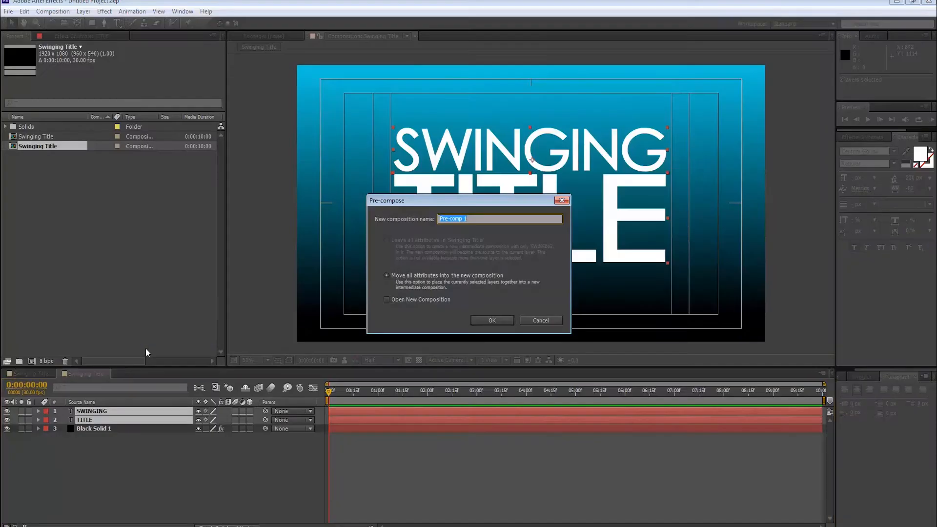
pyautogui.write('T')
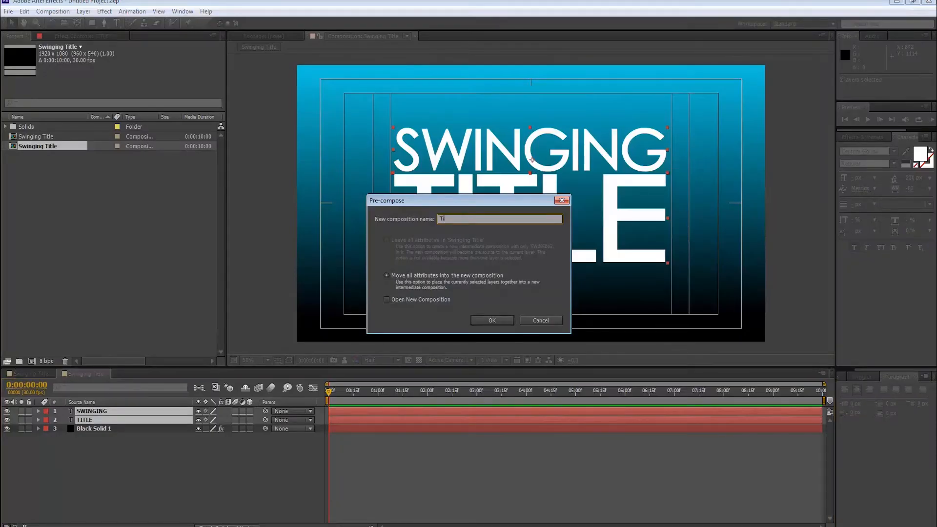
pyautogui.write('Title')
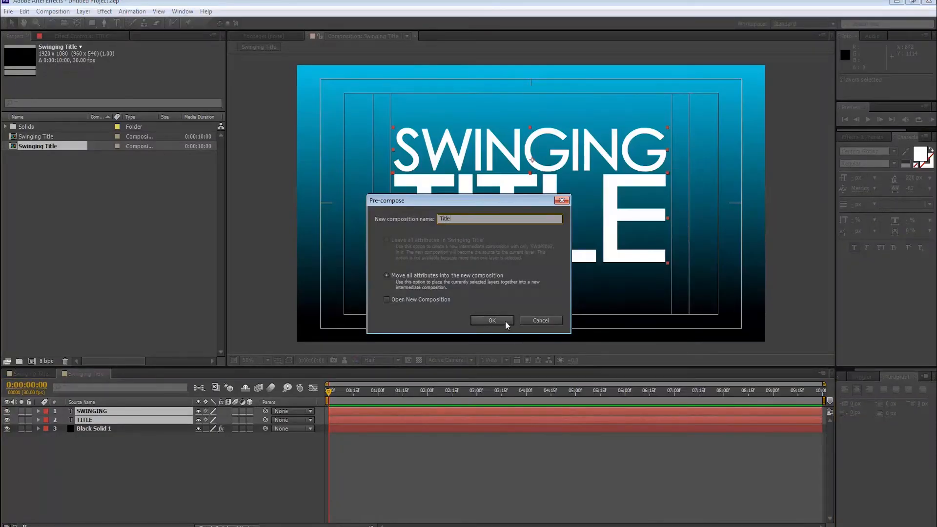
pyautogui.click(492, 320)
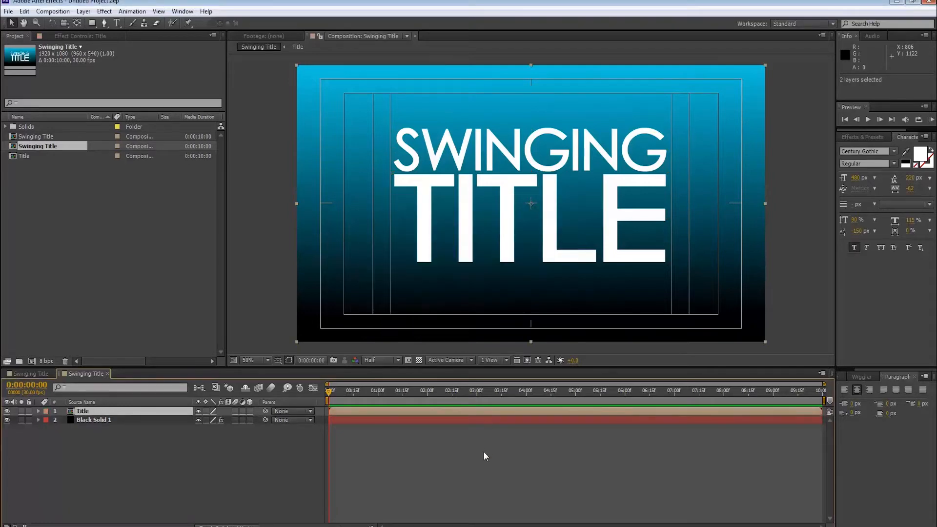
pyautogui.doubleClick(25, 156)
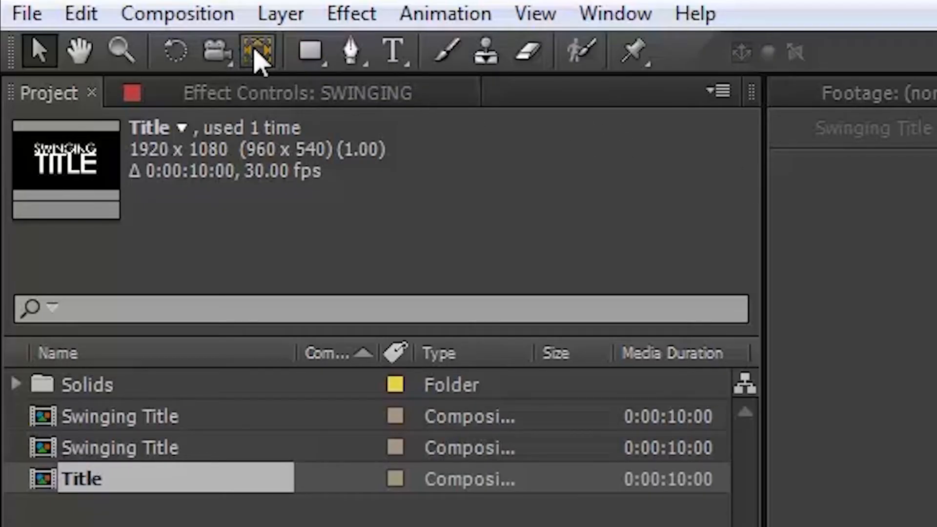
pyautogui.moveTo(259, 53)
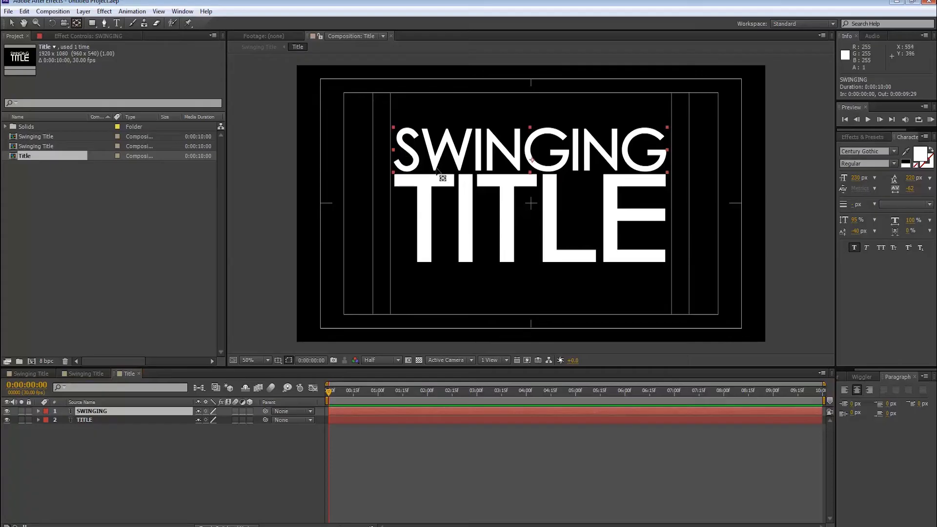
# Step: Move the SWINGING layer's anchor point up to the top edge of the text
pyautogui.click(84, 419)
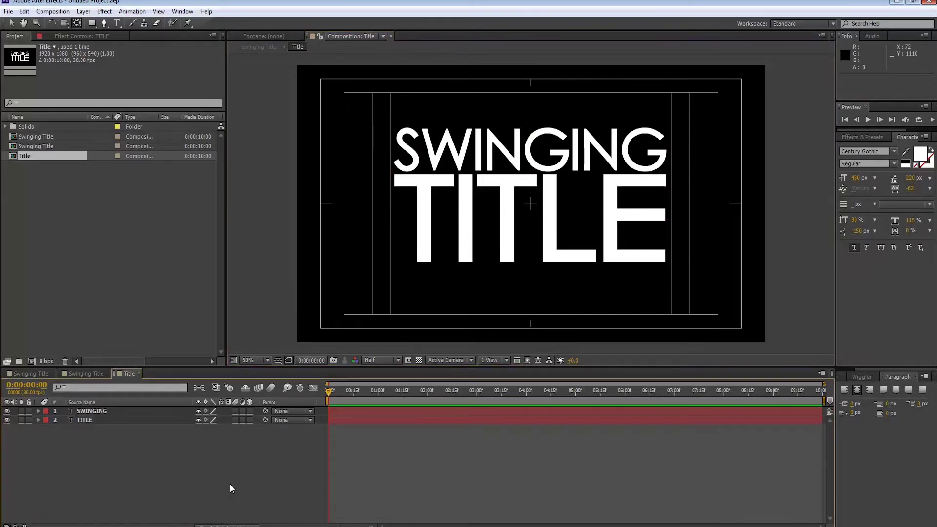
pyautogui.moveTo(238, 444)
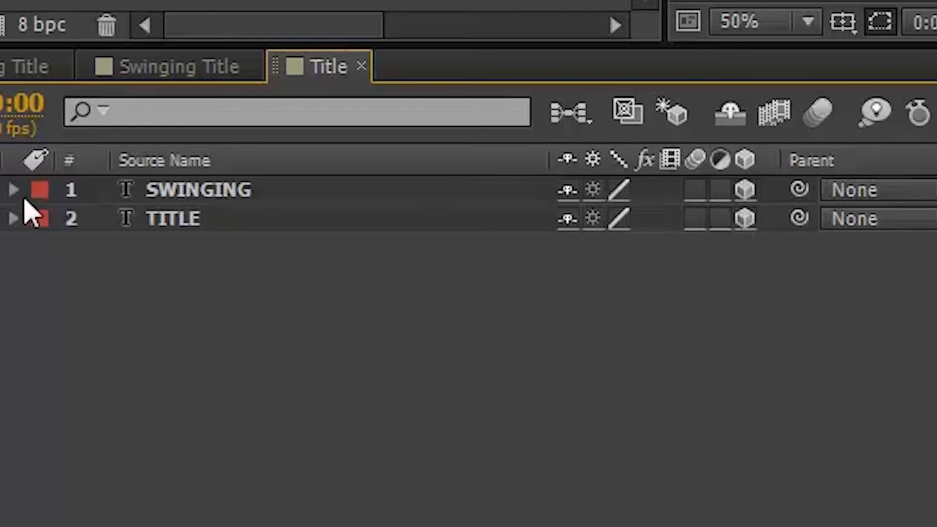
# Step: Set SWINGING's X Rotation keyframes at 1s, 2s (60°), 3s and 4s
pyautogui.click(14, 189)
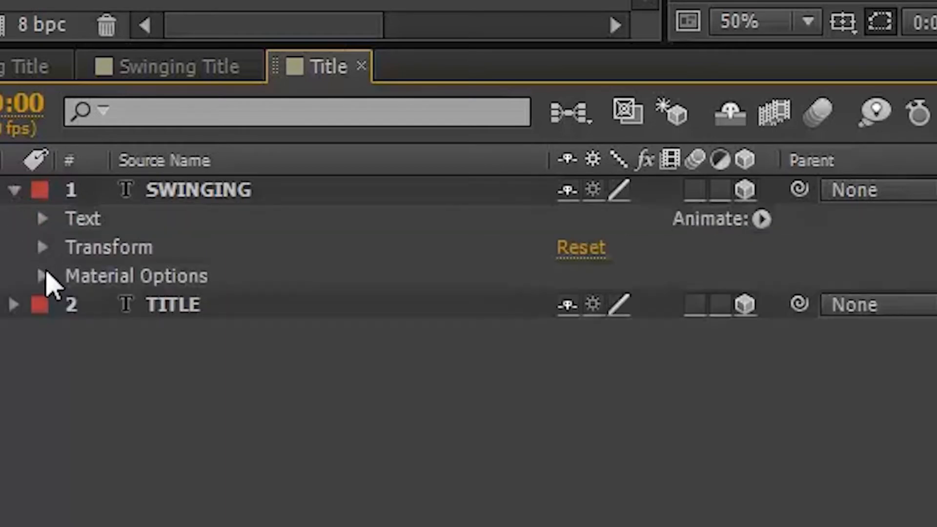
pyautogui.click(43, 247)
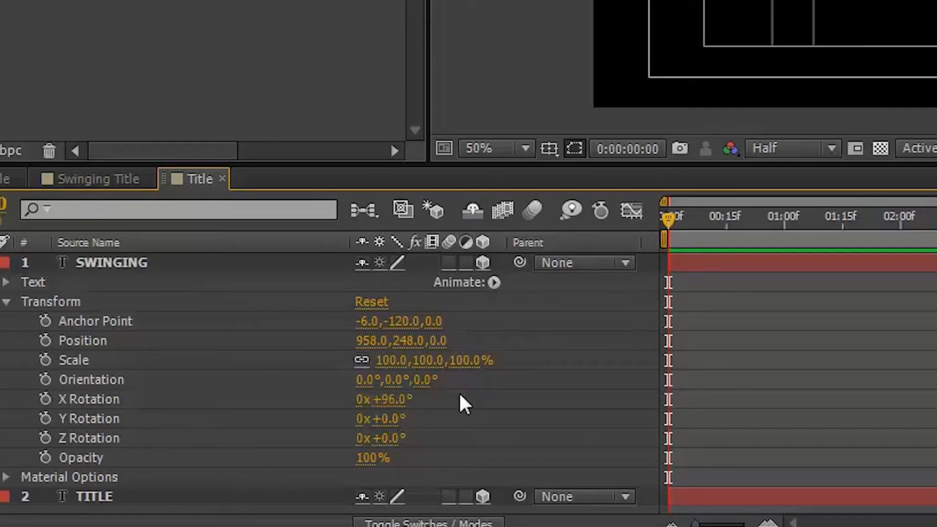
pyautogui.moveTo(51, 403)
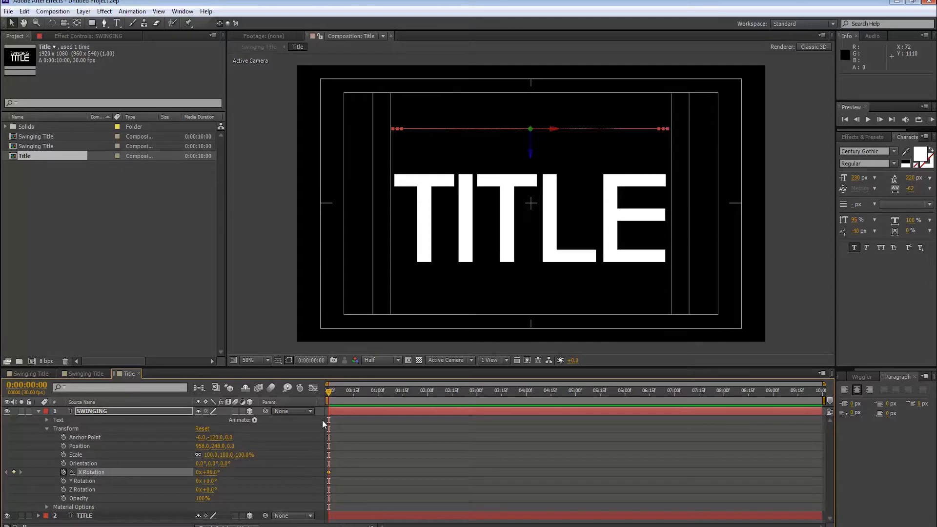
pyautogui.click(373, 391)
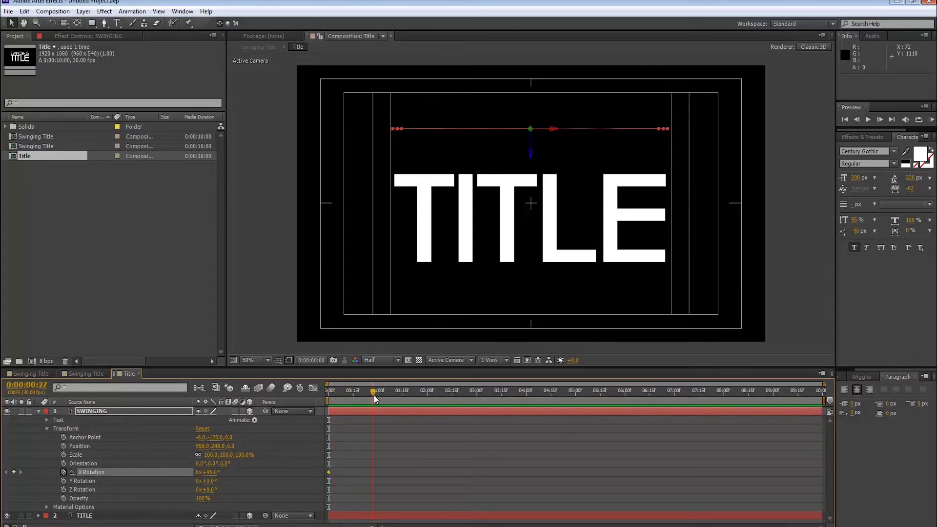
pyautogui.click(378, 390)
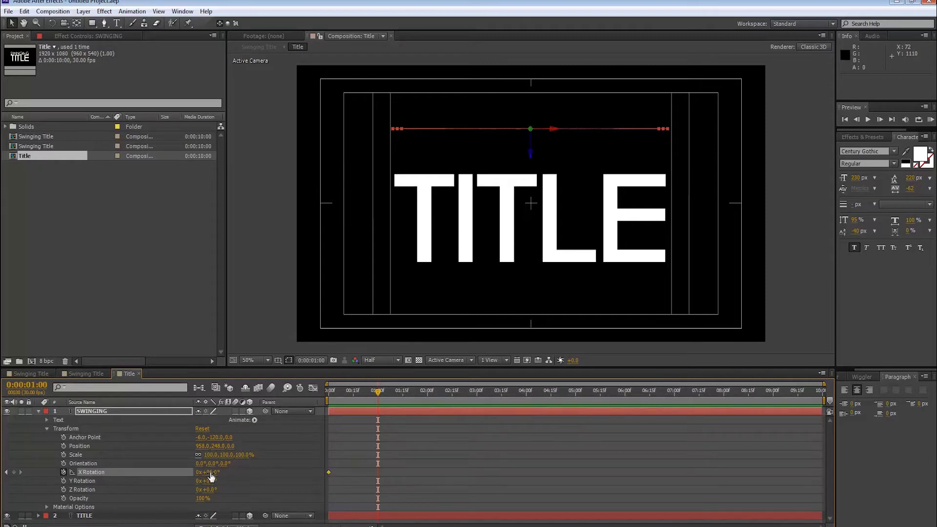
pyautogui.doubleClick(209, 472)
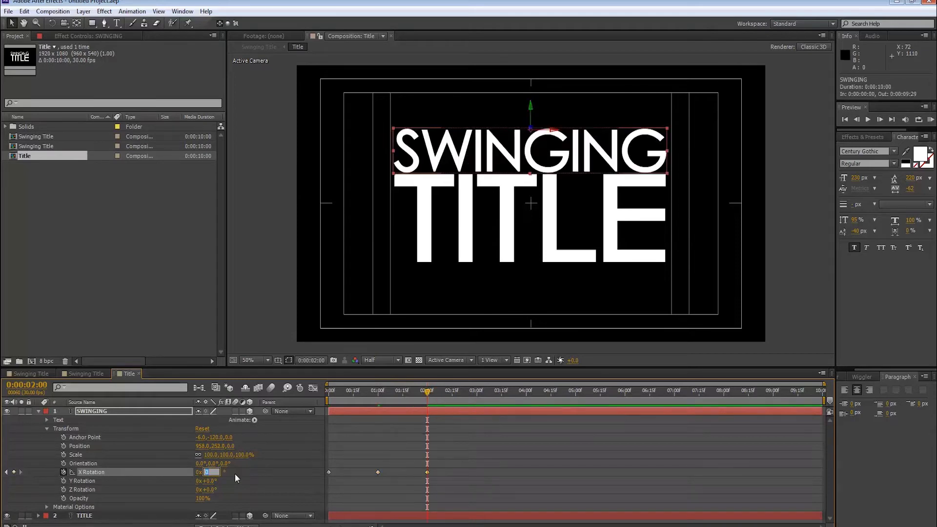
pyautogui.write('60.0°')
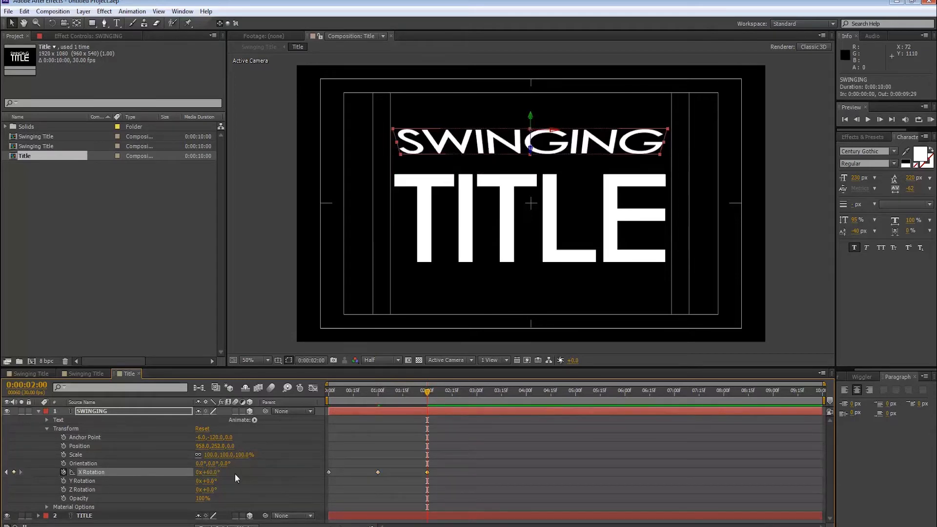
pyautogui.click(478, 391)
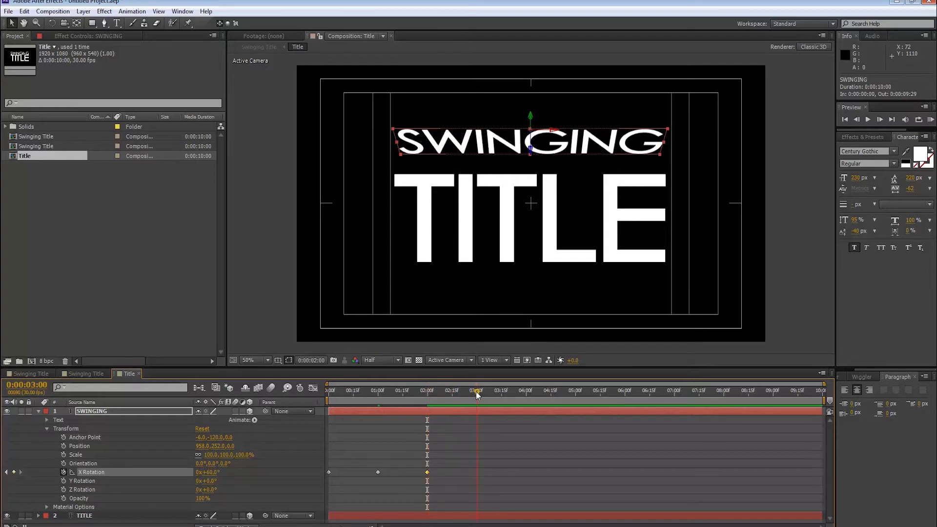
pyautogui.doubleClick(208, 471)
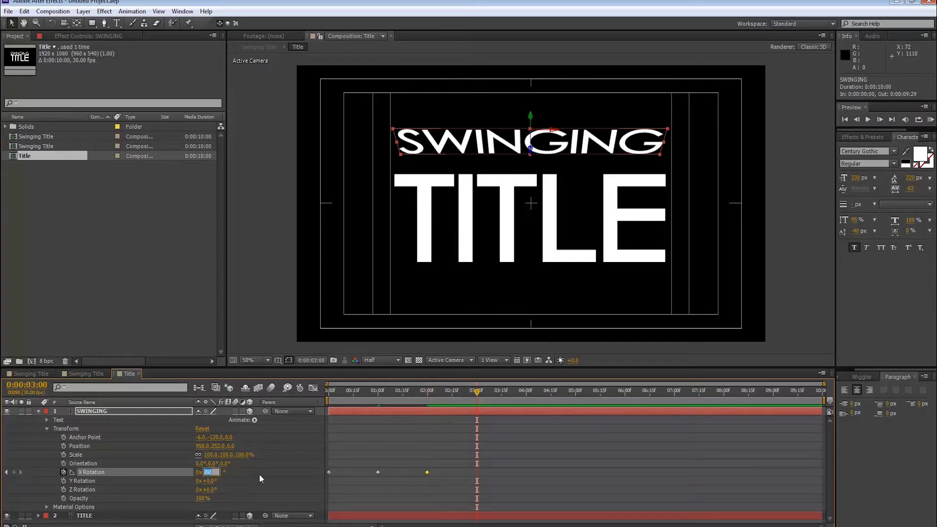
pyautogui.moveTo(265, 478)
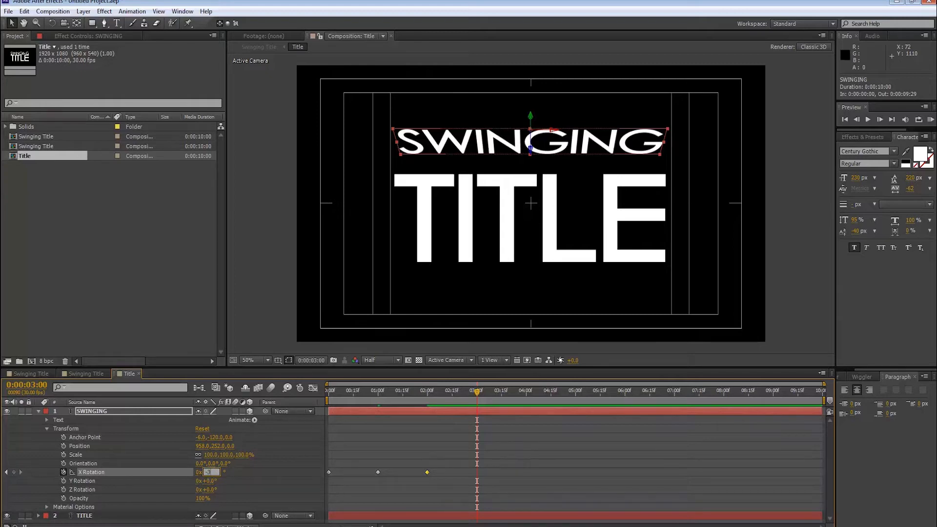
pyautogui.click(206, 472)
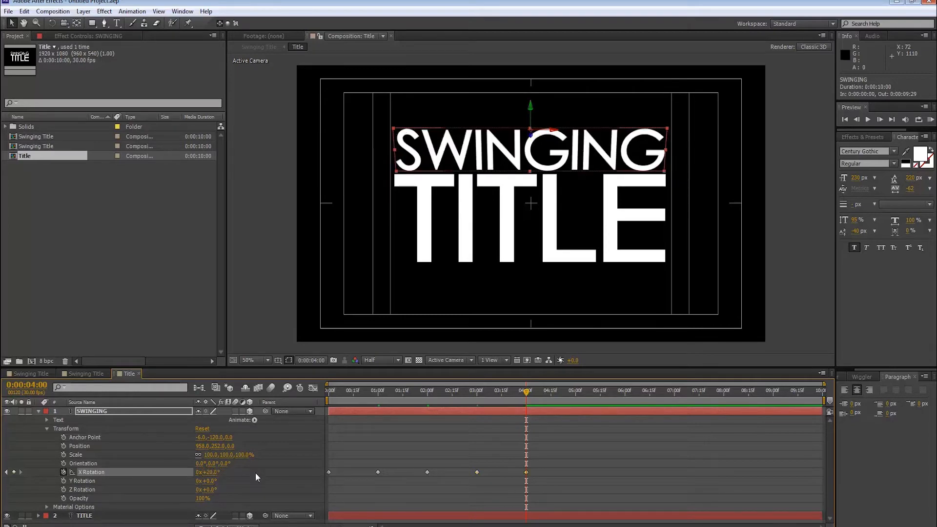
# Step: Extend SWINGING's X Rotation keyframes to about 6.5 seconds, settling at 0°, then return to 0:00
pyautogui.click(543, 391)
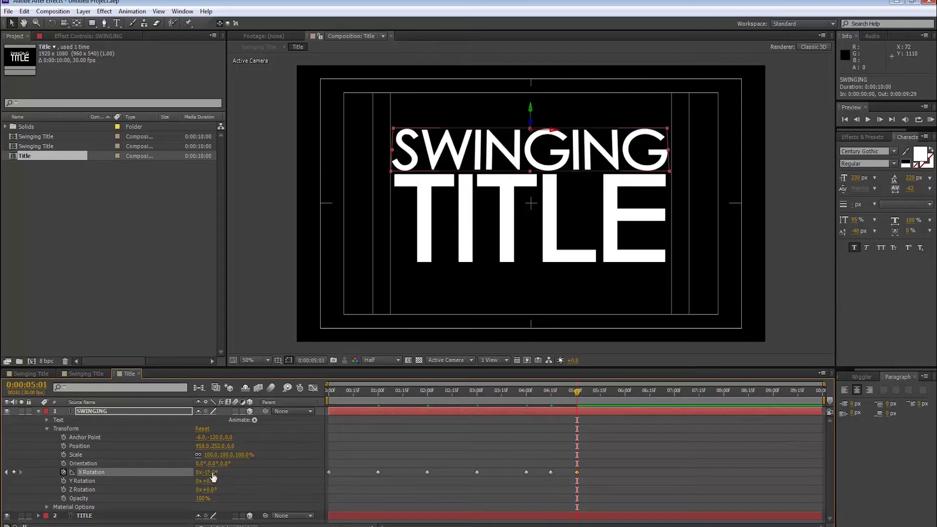
pyautogui.click(206, 471)
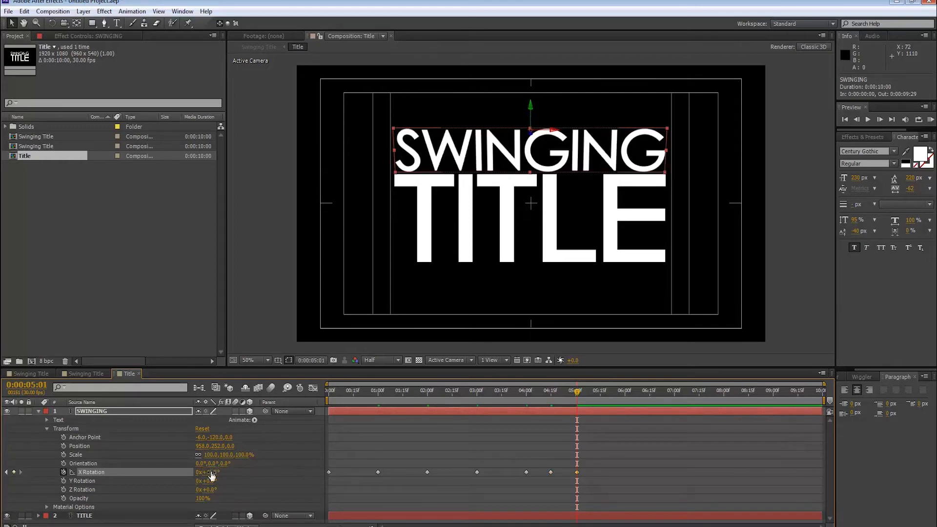
pyautogui.click(601, 391)
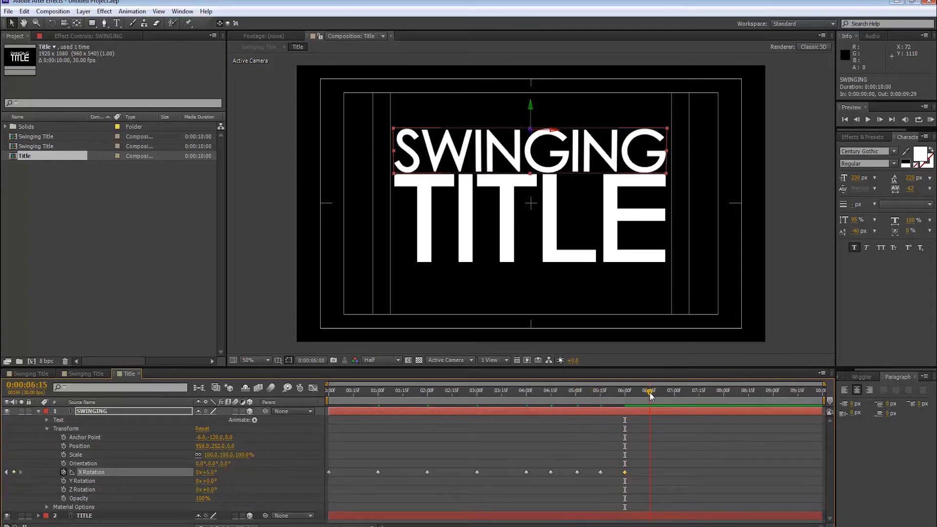
pyautogui.doubleClick(205, 472)
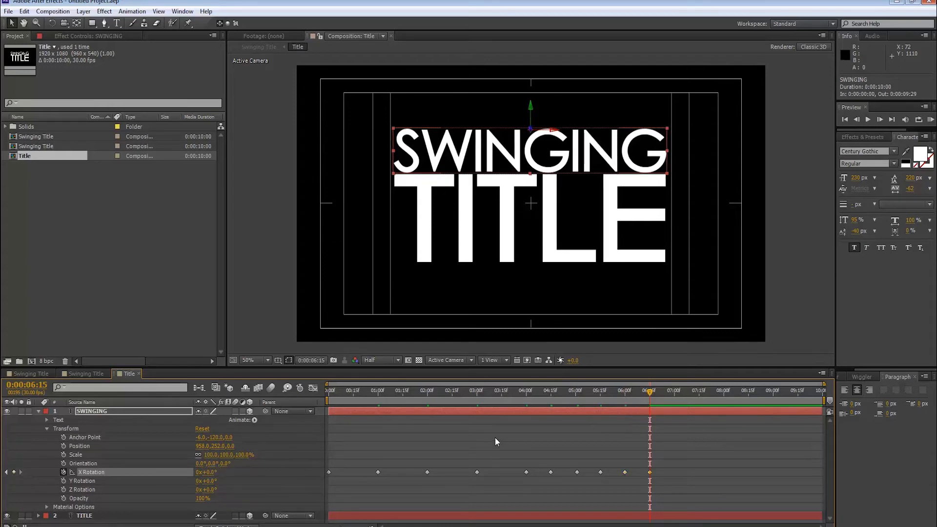
pyautogui.click(504, 390)
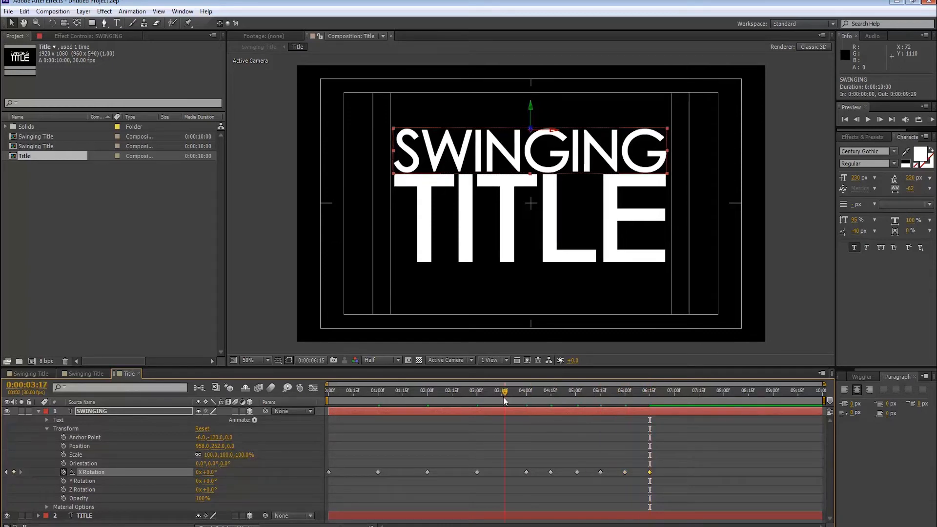
pyautogui.click(327, 390)
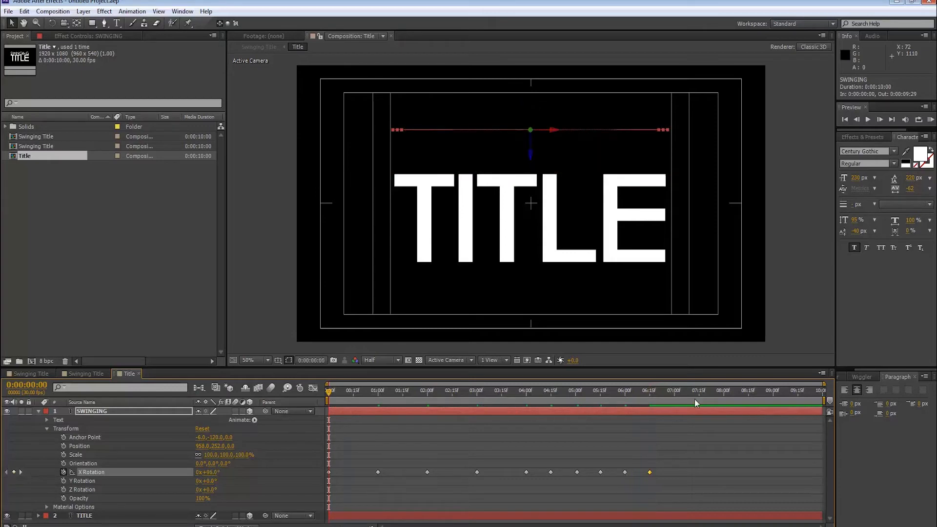
# Step: Preview the swing, then apply Easy Ease to all of SWINGING's X Rotation keyframes
pyautogui.click(867, 120)
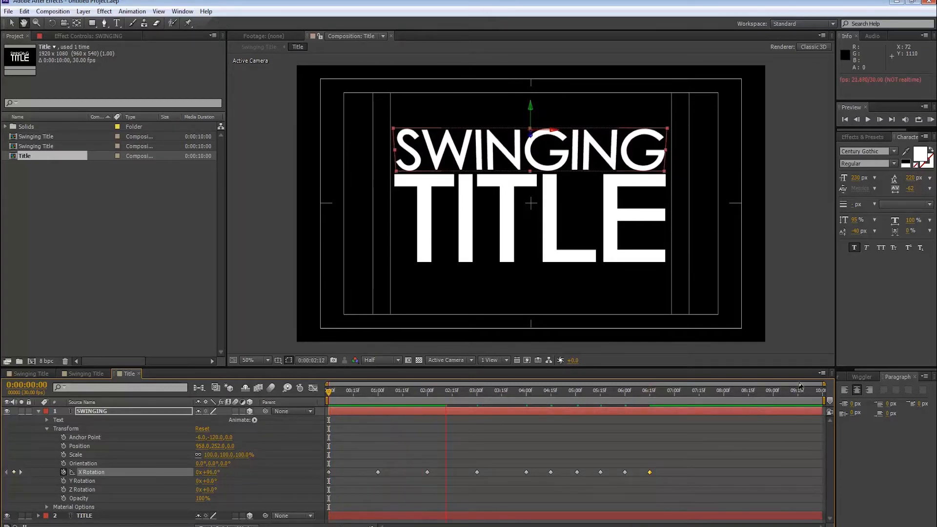
pyautogui.click(520, 391)
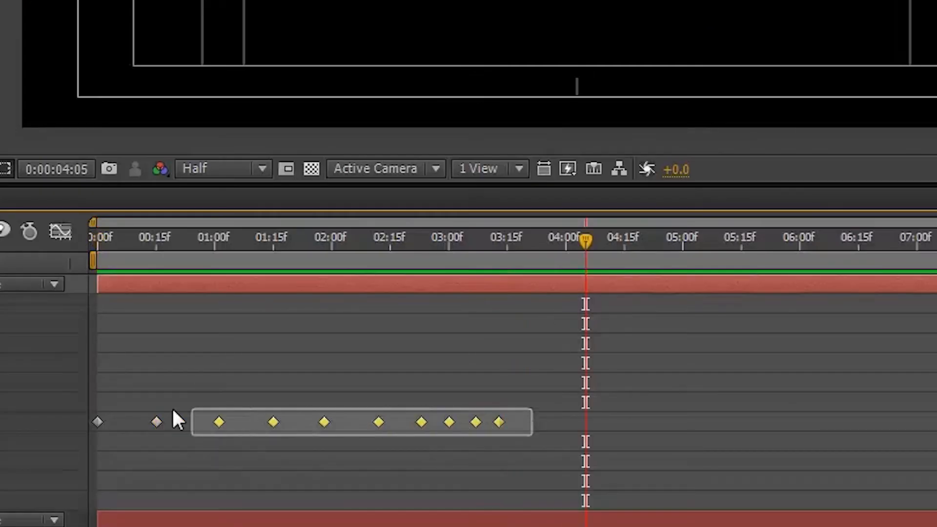
pyautogui.click(499, 430)
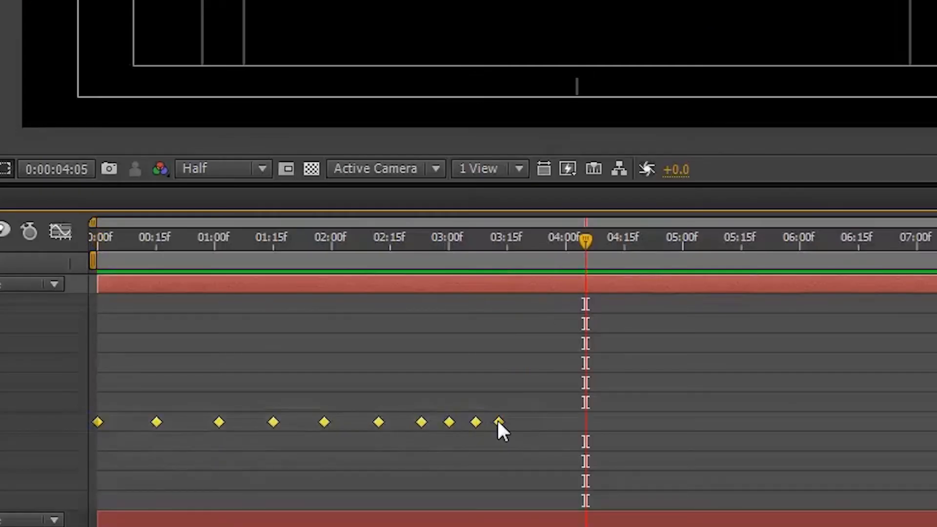
pyautogui.rightClick(498, 423)
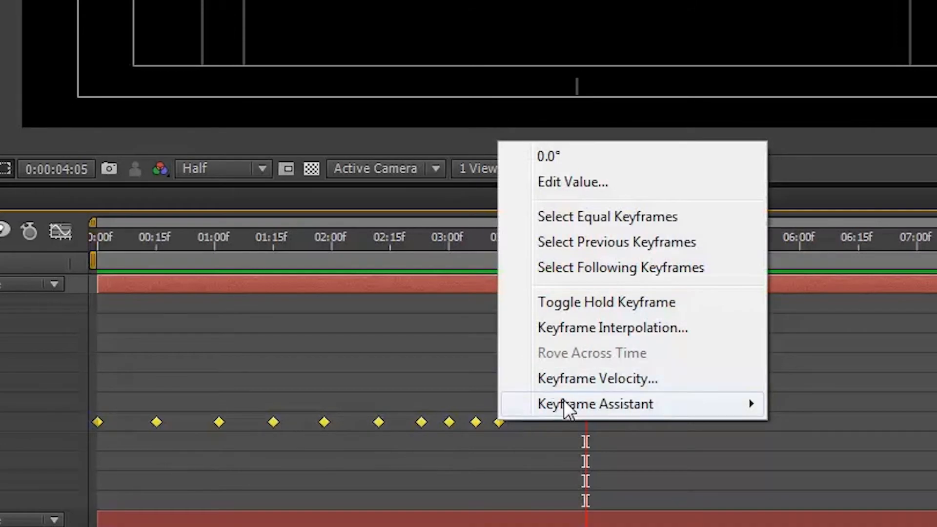
pyautogui.click(605, 301)
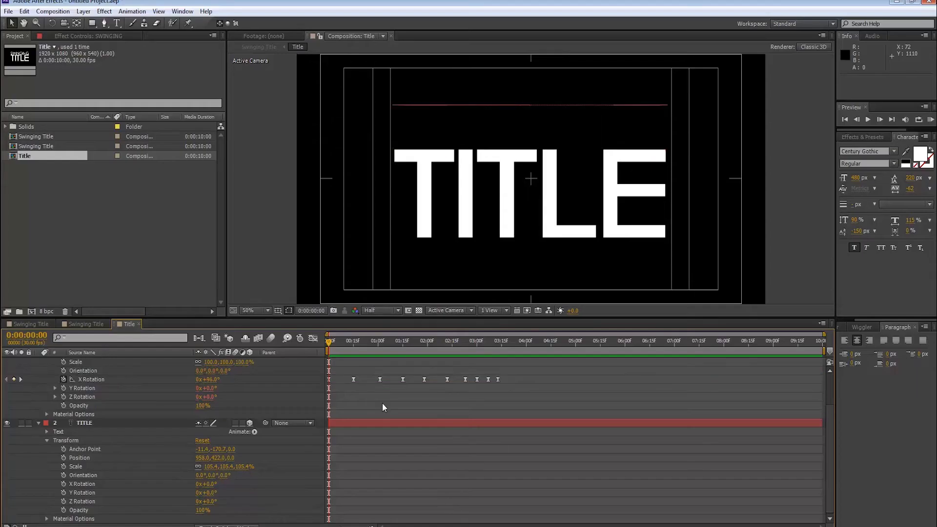
# Step: Give TITLE slightly offset eased X Rotation keyframes starting at +92°, then return to Swinging Title
pyautogui.click(90, 379)
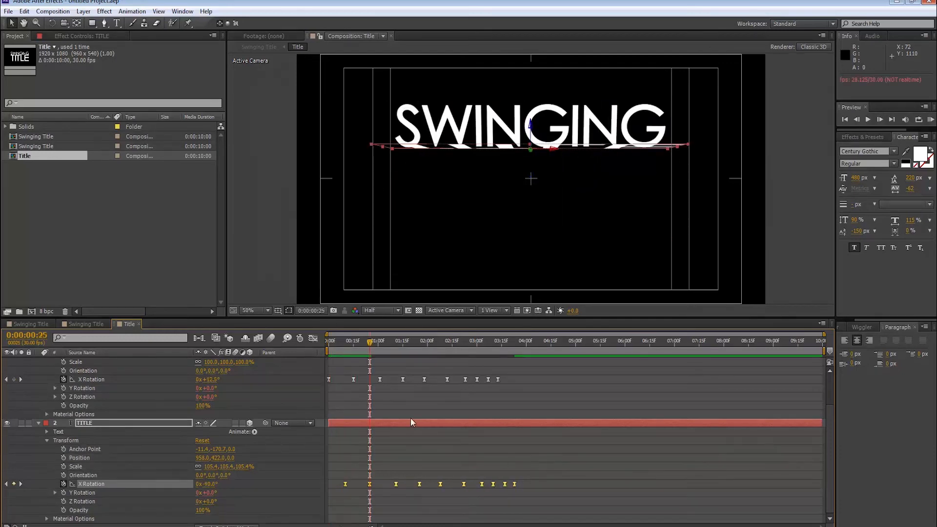
pyautogui.click(345, 341)
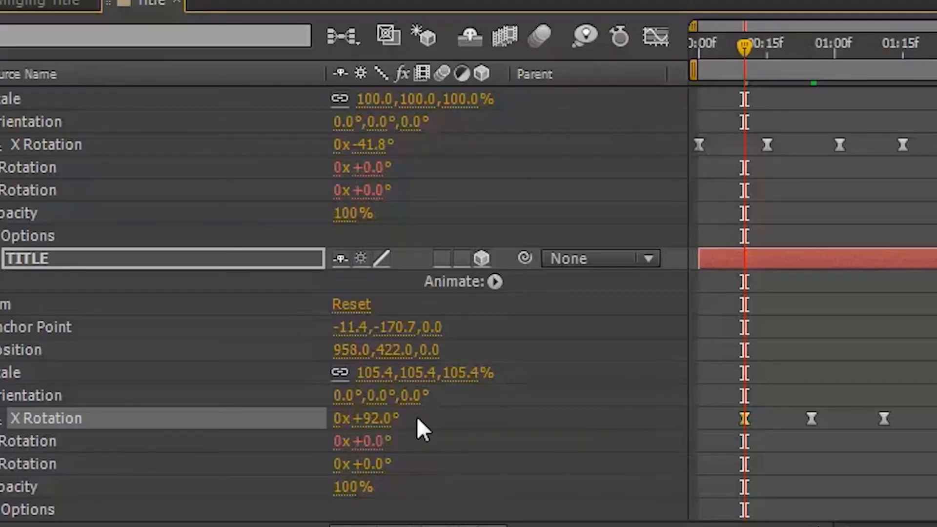
pyautogui.doubleClick(365, 417)
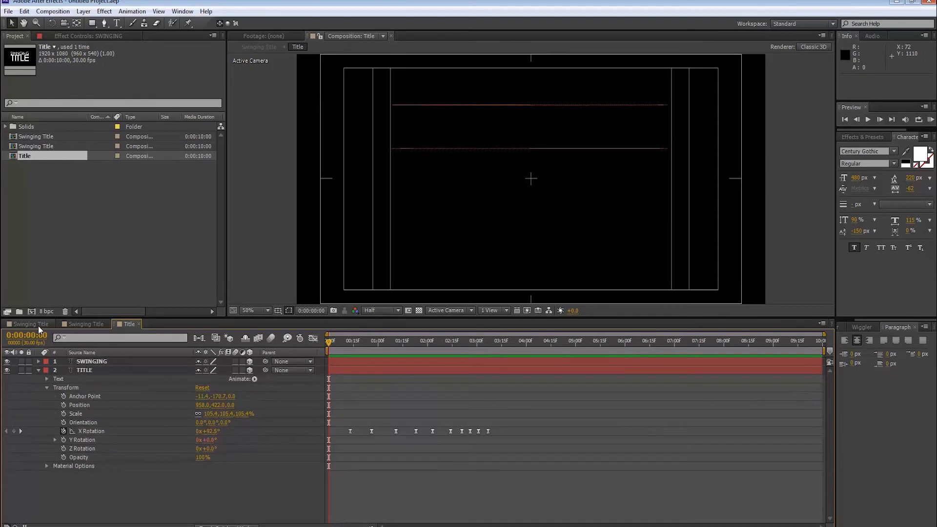
pyautogui.click(28, 324)
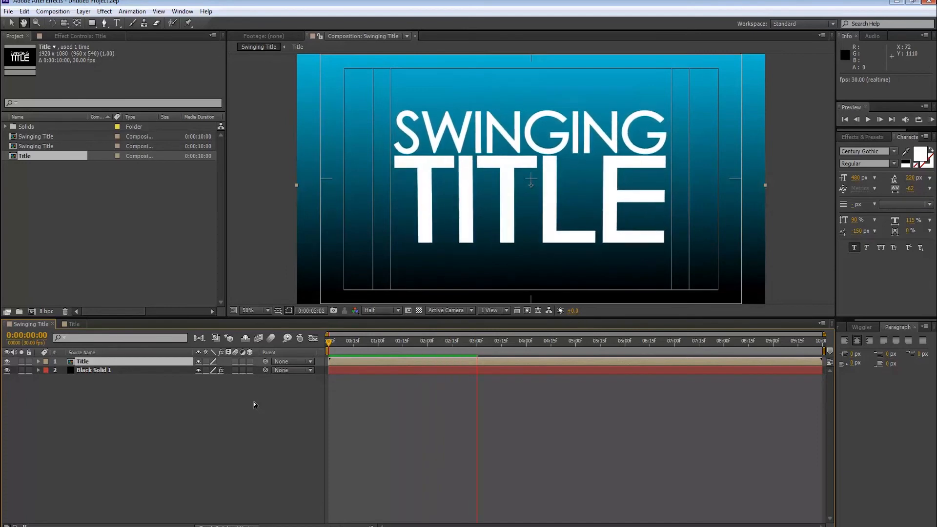
# Step: Add a soft drop shadow to the Title layer with distance and softness 20
pyautogui.click(499, 340)
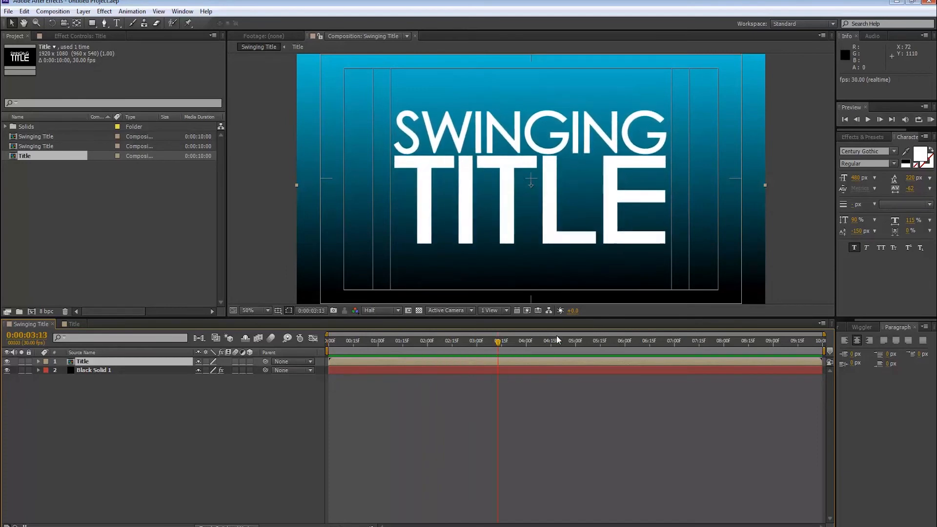
pyautogui.write('ramp')
pyautogui.write('drop')
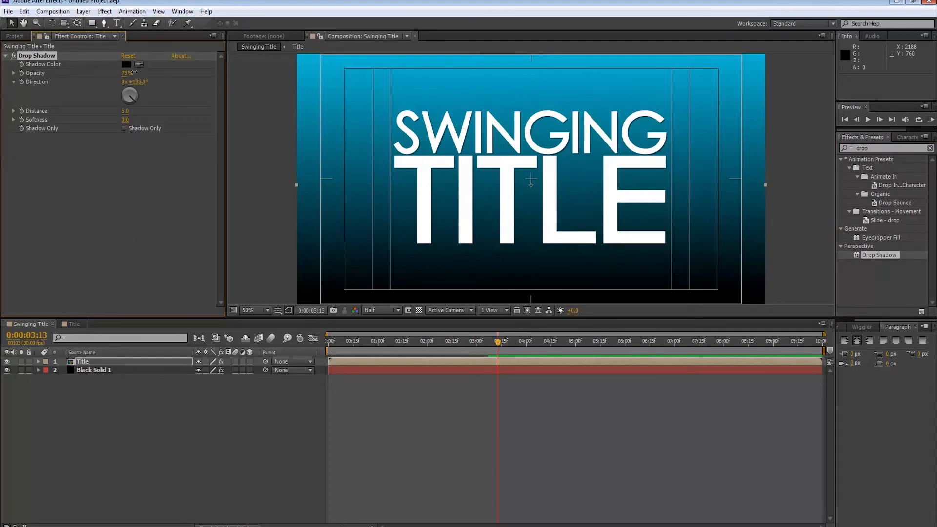
pyautogui.moveTo(126, 111); pyautogui.dragTo(137, 111)
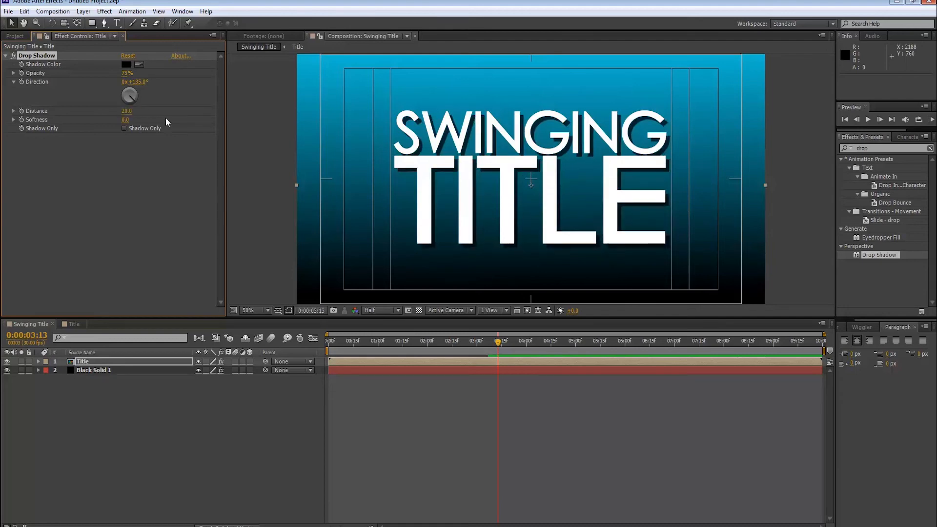
pyautogui.click(83, 11)
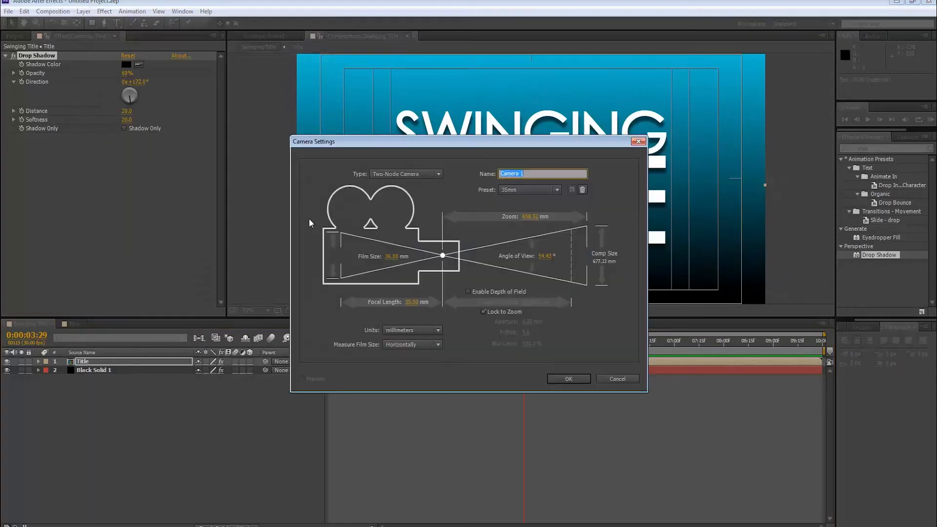
# Step: Create the 35mm camera and dismiss the warning about 2D layers
pyautogui.click(567, 378)
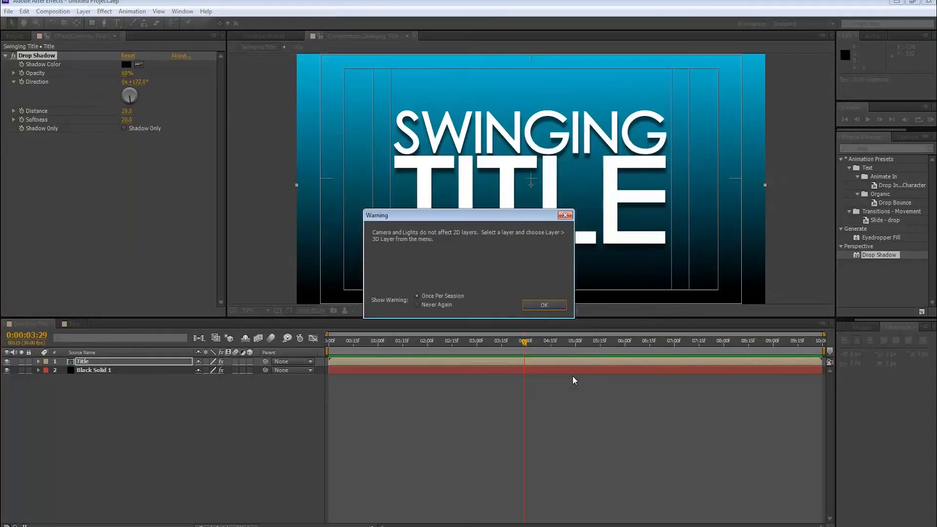
pyautogui.click(543, 306)
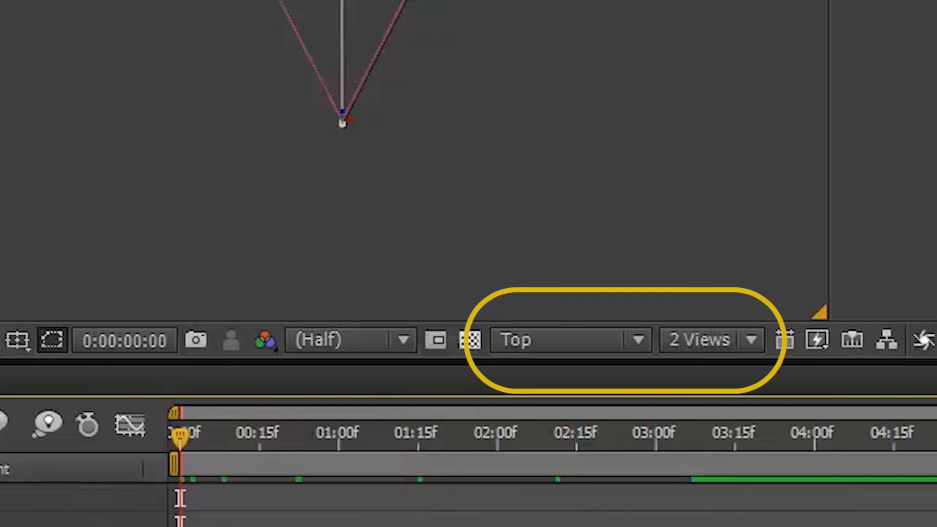
# Step: Preview the camera zooming in from 0:00 to 6:00 from the timeline start
pyautogui.click(876, 431)
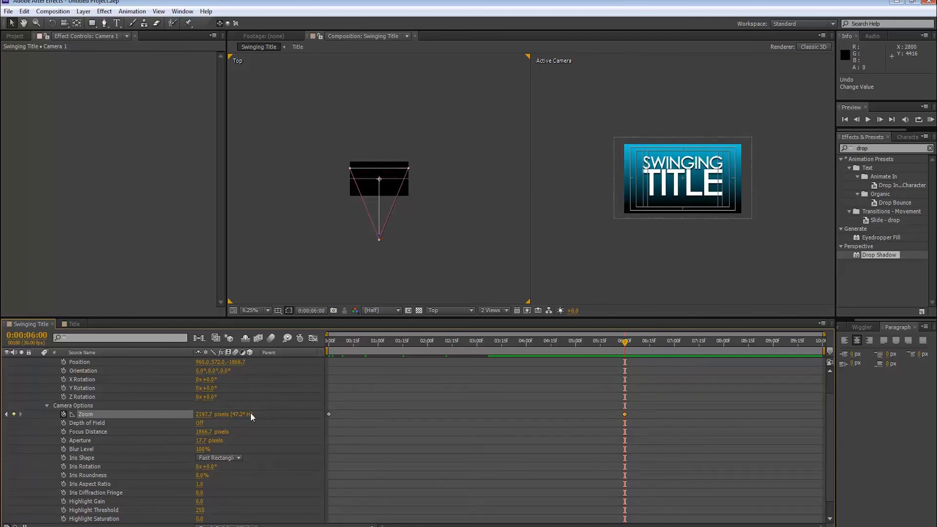
pyautogui.moveTo(624, 352)
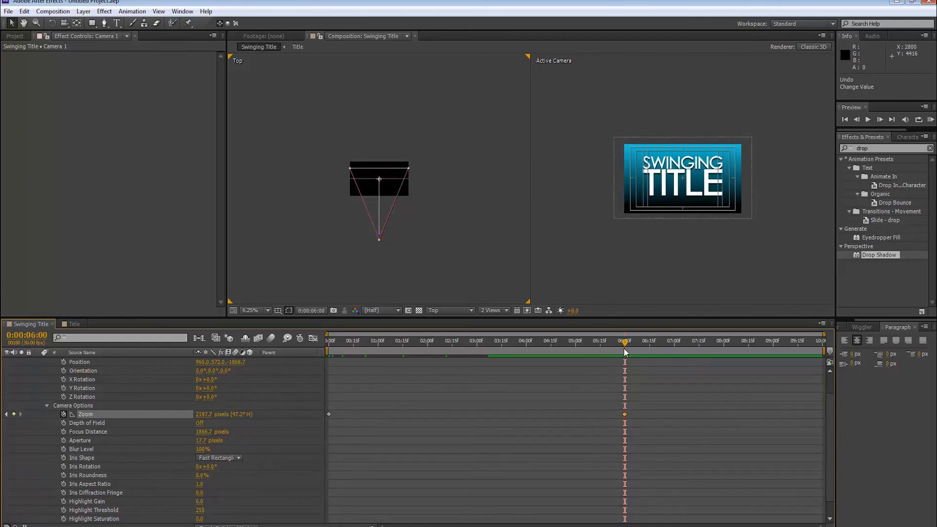
pyautogui.click(328, 340)
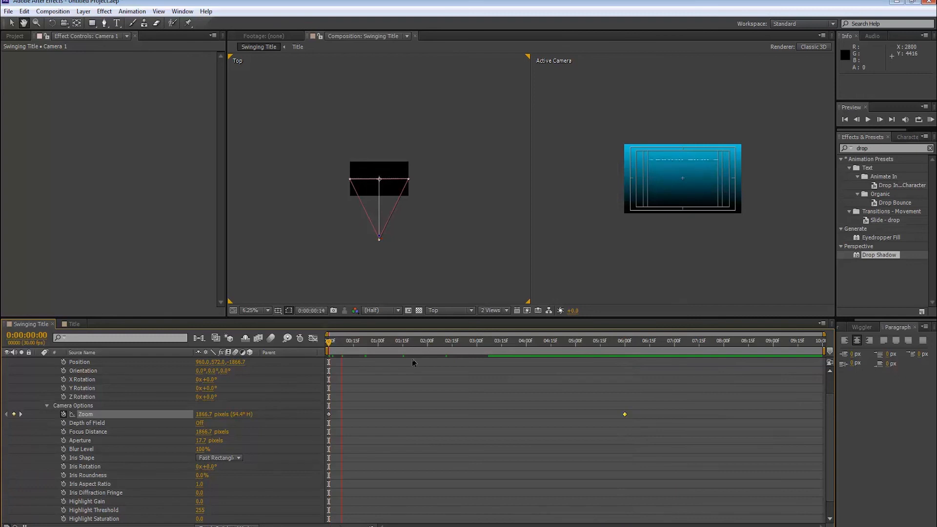
pyautogui.click(867, 119)
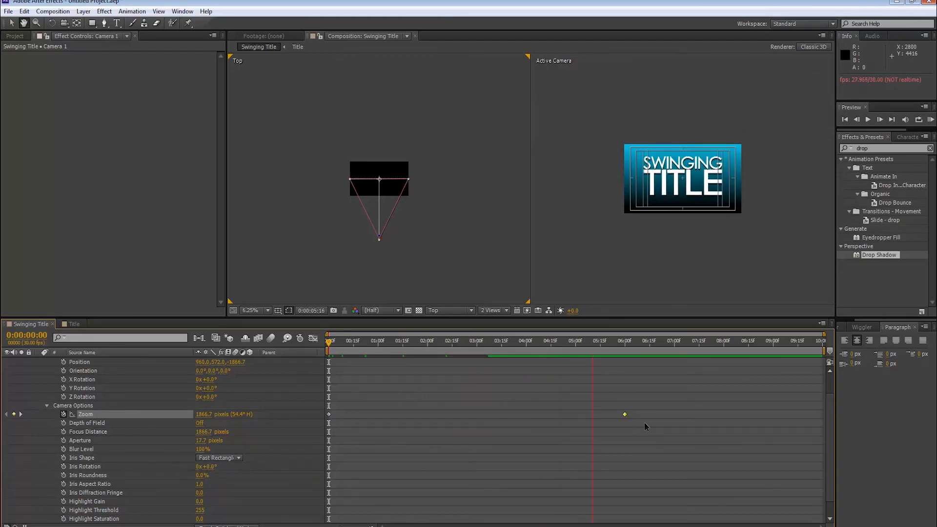
# Step: Adjust the zoom keyframe options and return the viewer to a single camera view
pyautogui.rightClick(624, 414)
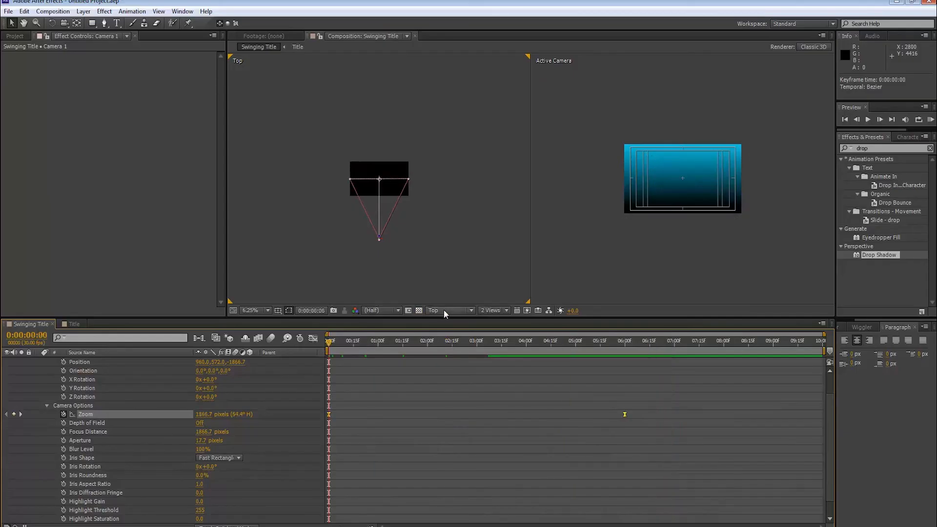
pyautogui.click(492, 310)
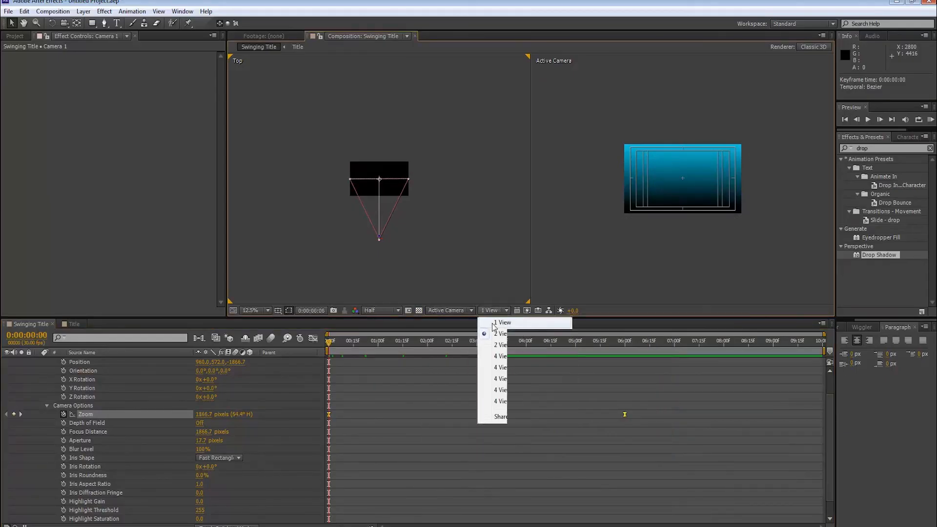
pyautogui.click(502, 323)
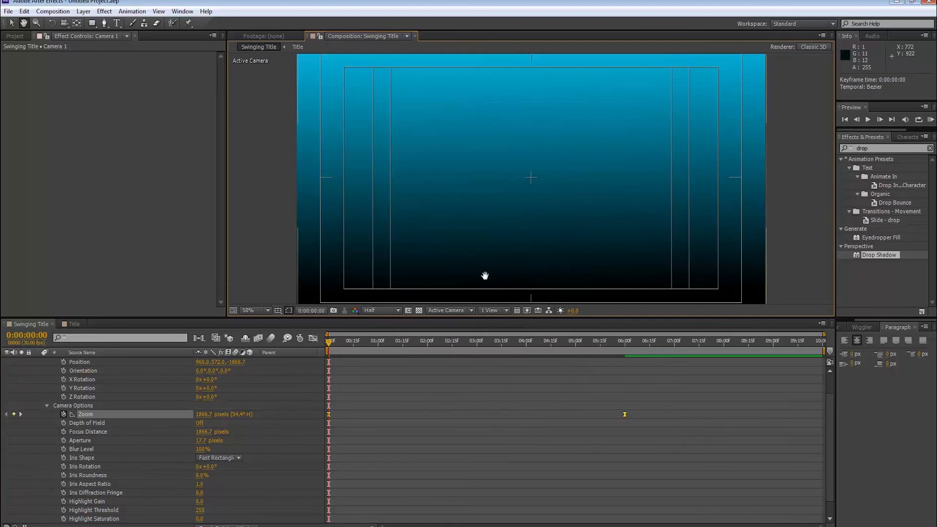